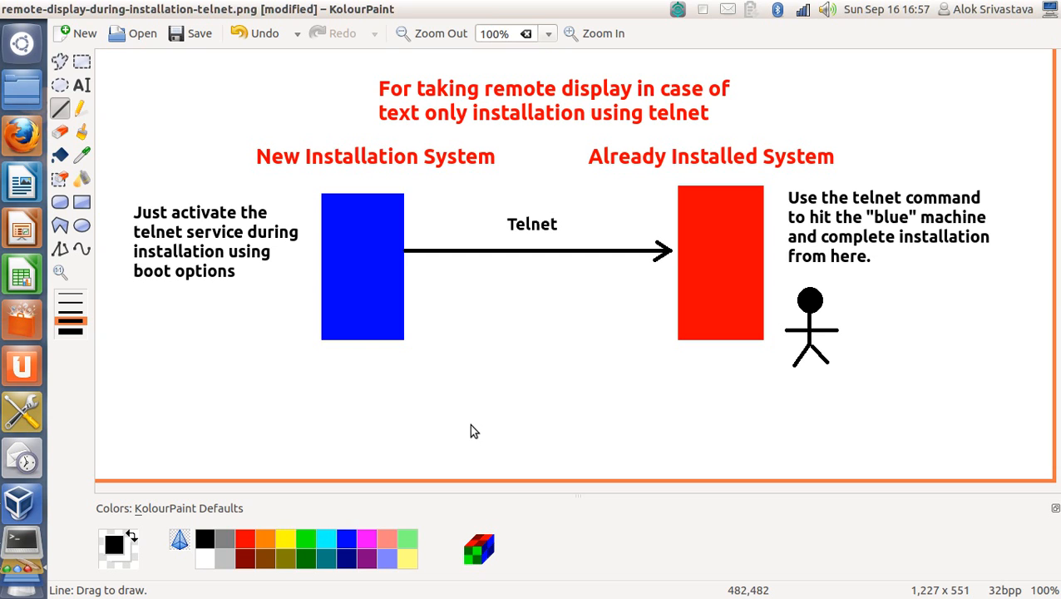
mouse_move(489, 399)
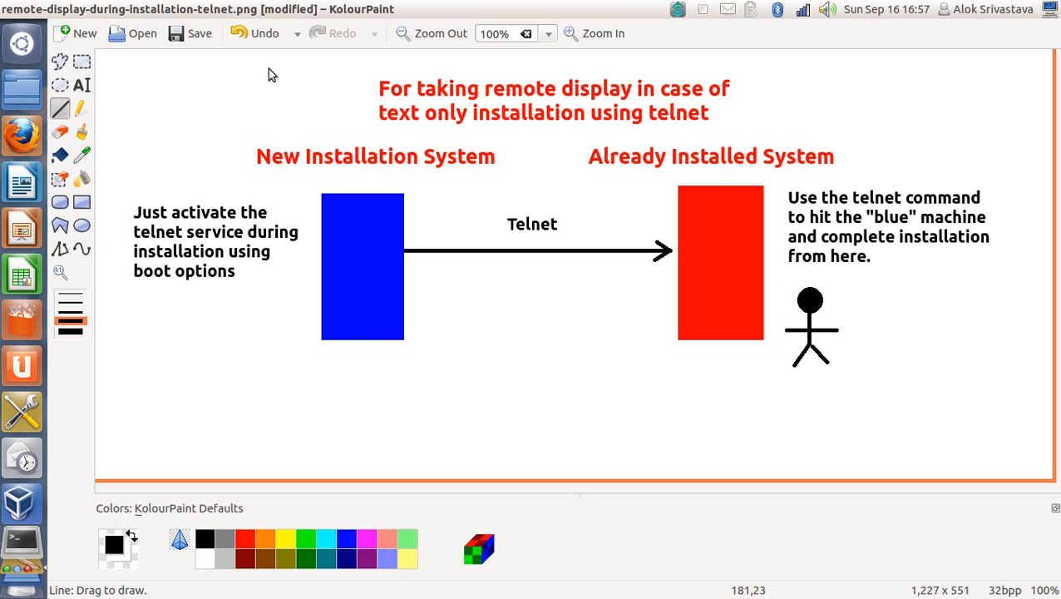
mouse_move(359, 78)
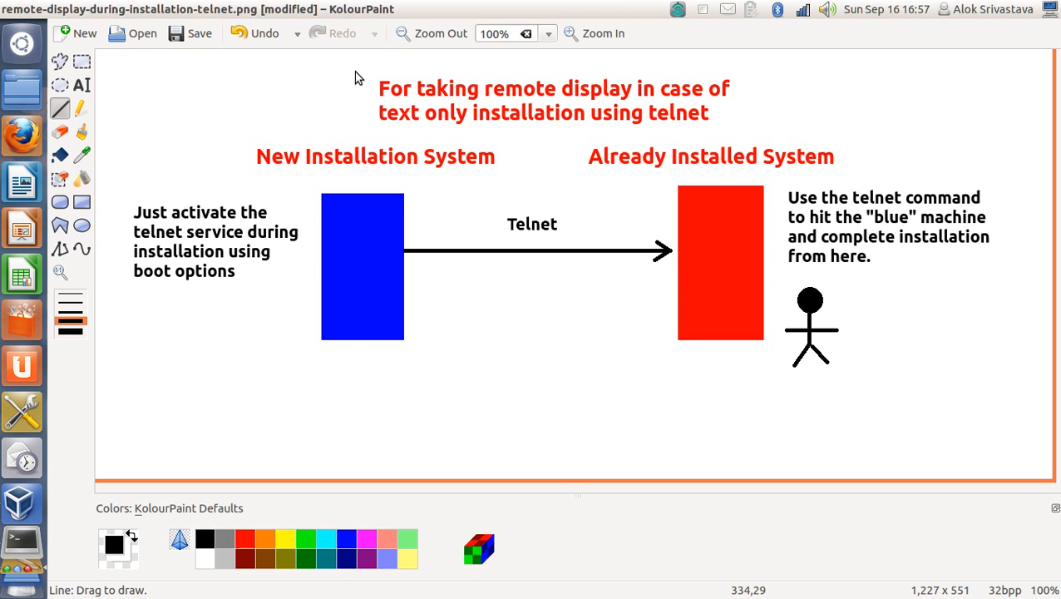
mouse_move(391, 133)
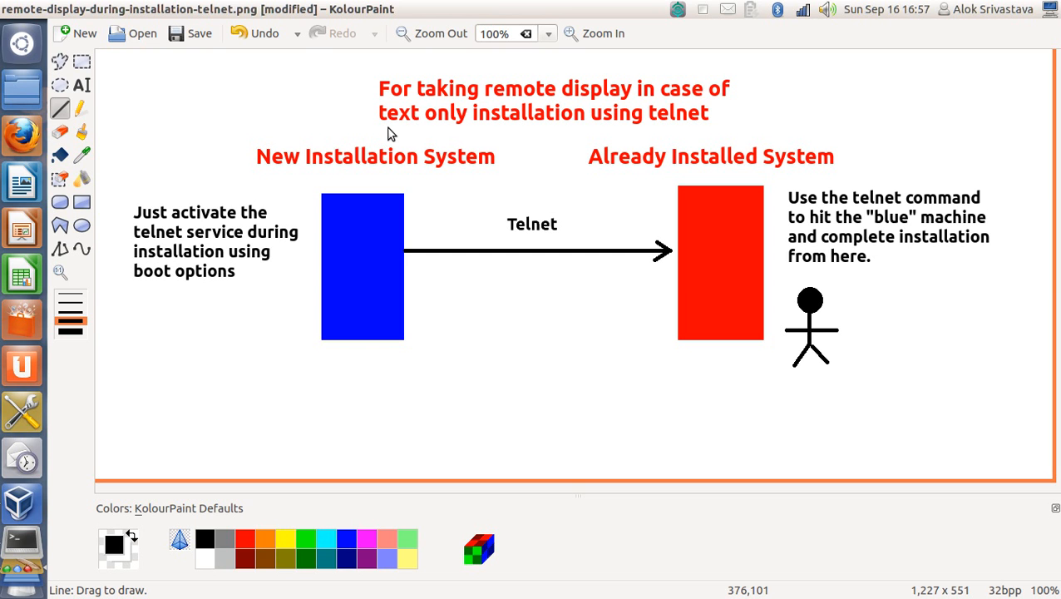
mouse_move(399, 106)
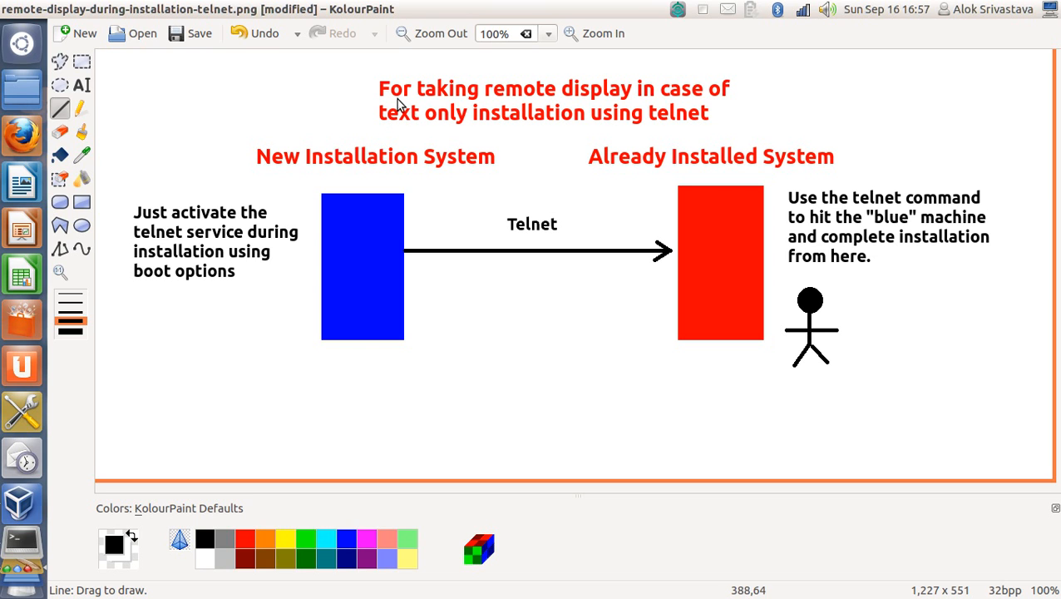
mouse_move(347, 190)
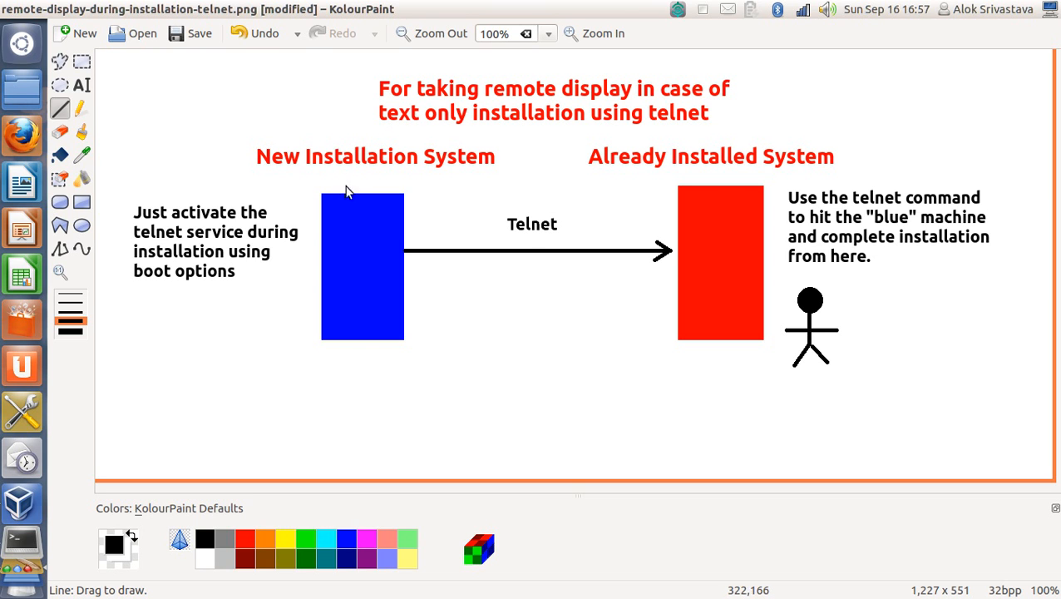
mouse_move(945, 236)
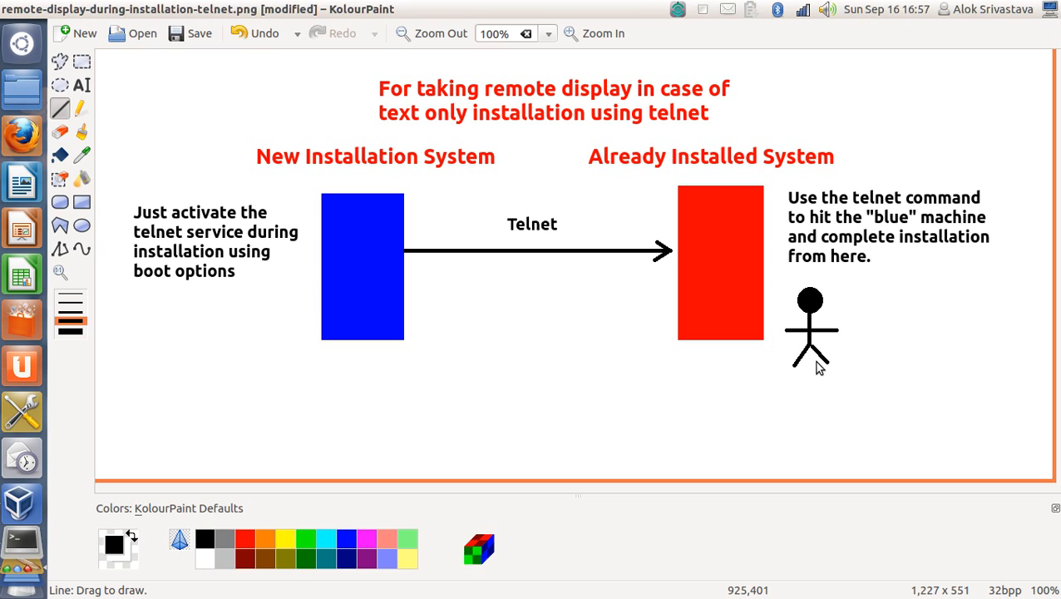
mouse_move(419, 169)
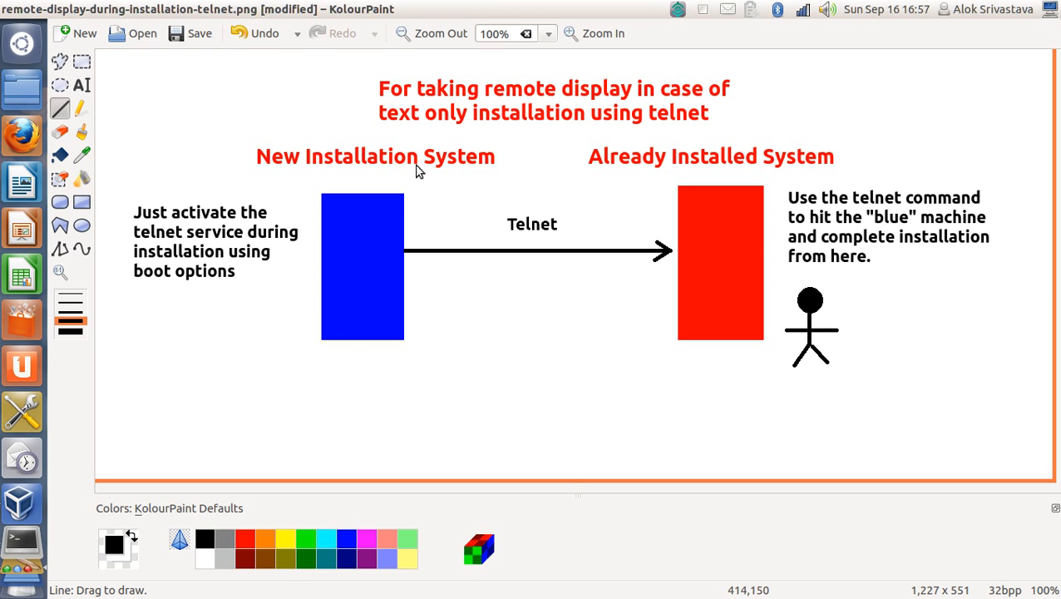
mouse_move(409, 393)
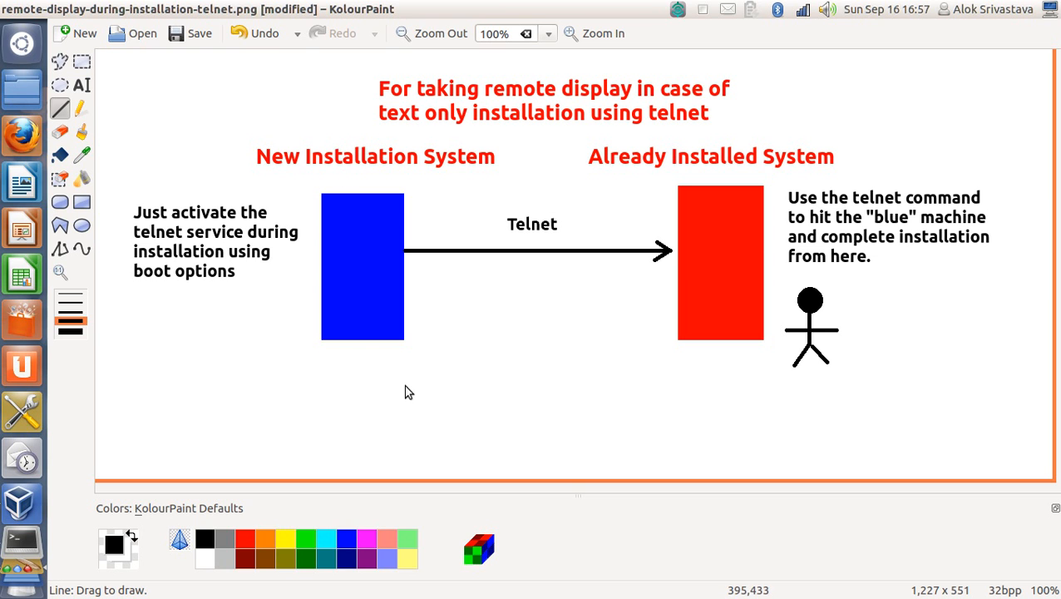
mouse_move(406, 190)
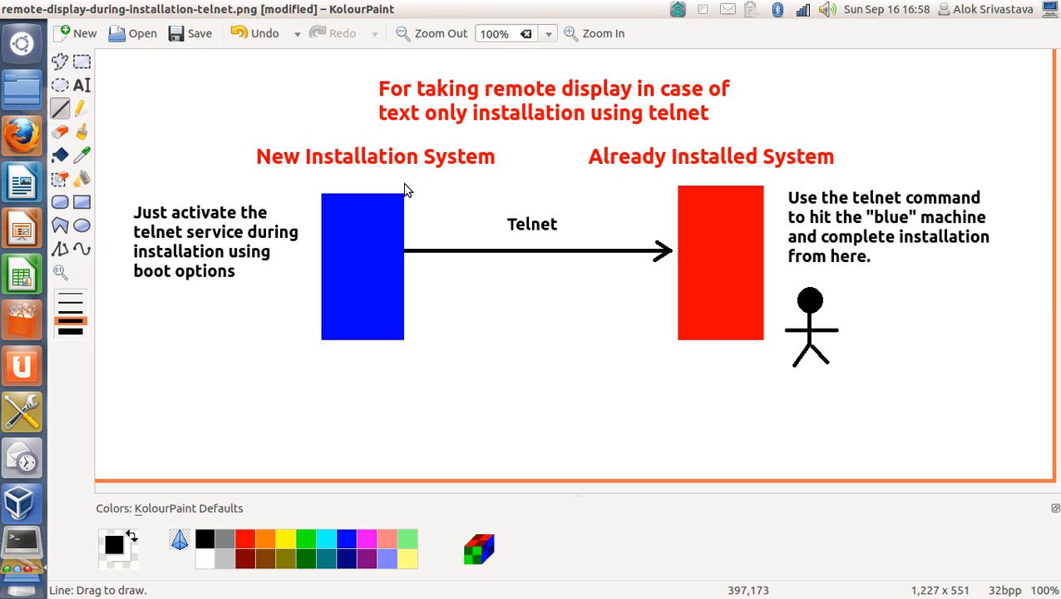
mouse_move(465, 353)
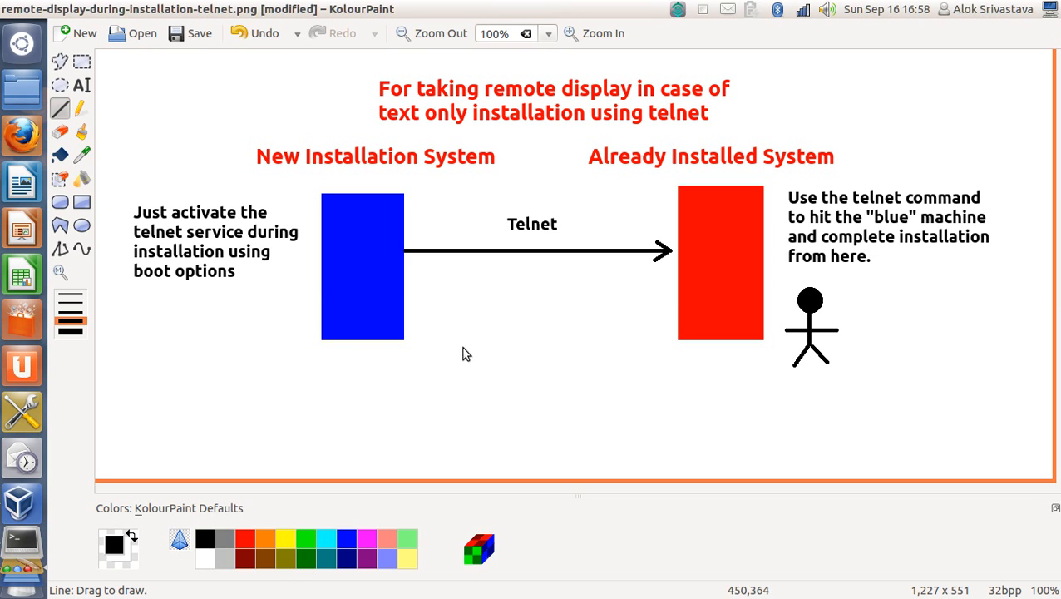
mouse_move(389, 323)
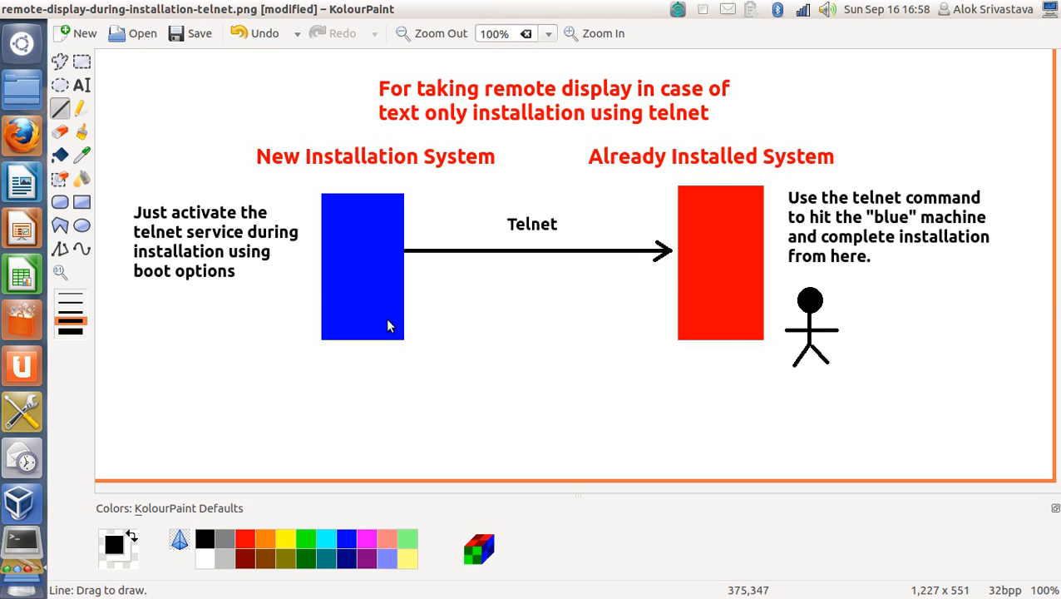
mouse_move(347, 223)
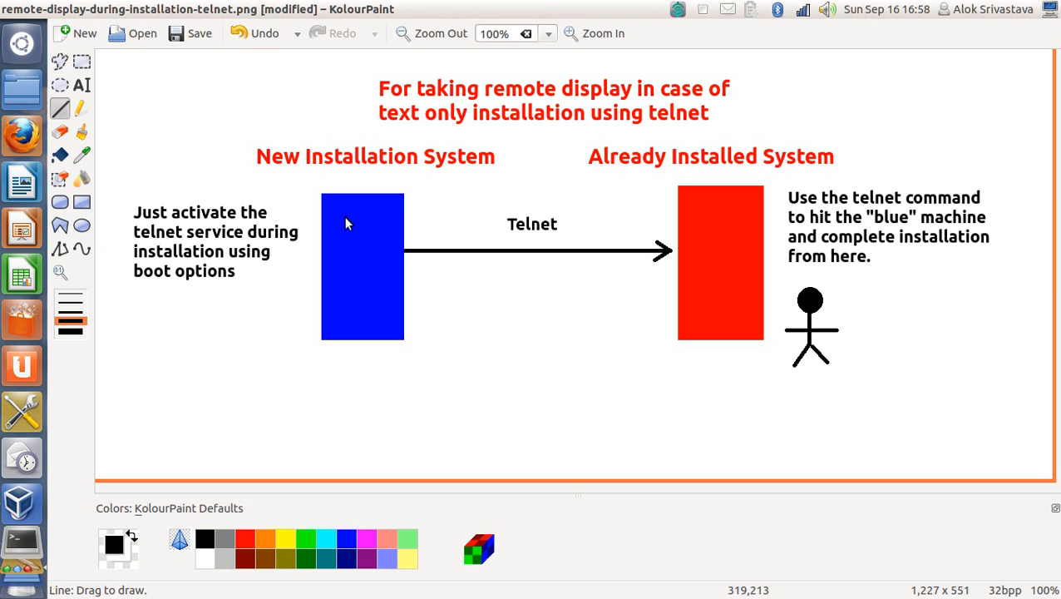
mouse_move(292, 207)
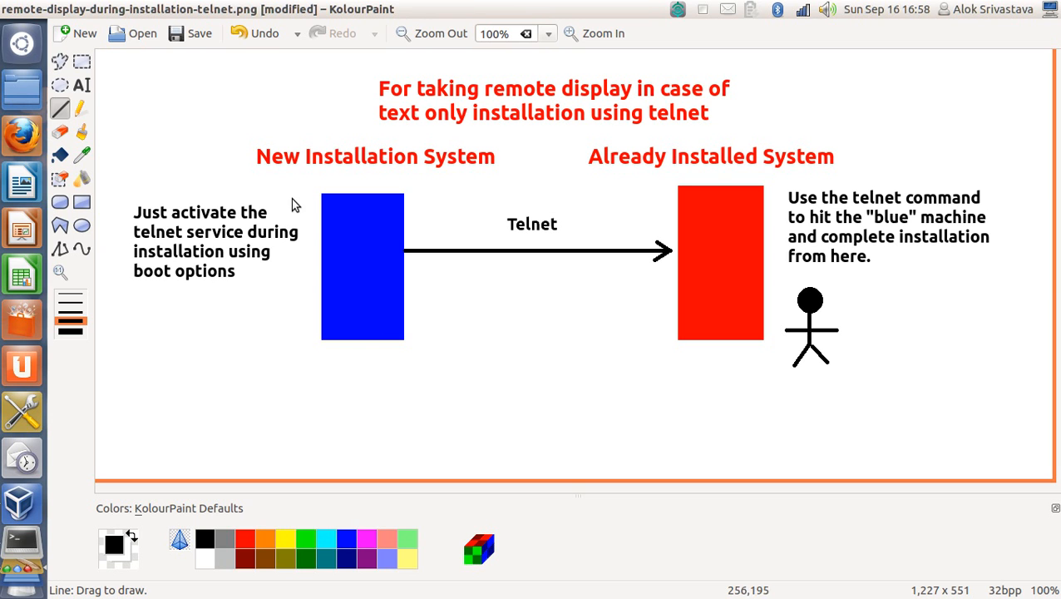
mouse_move(291, 211)
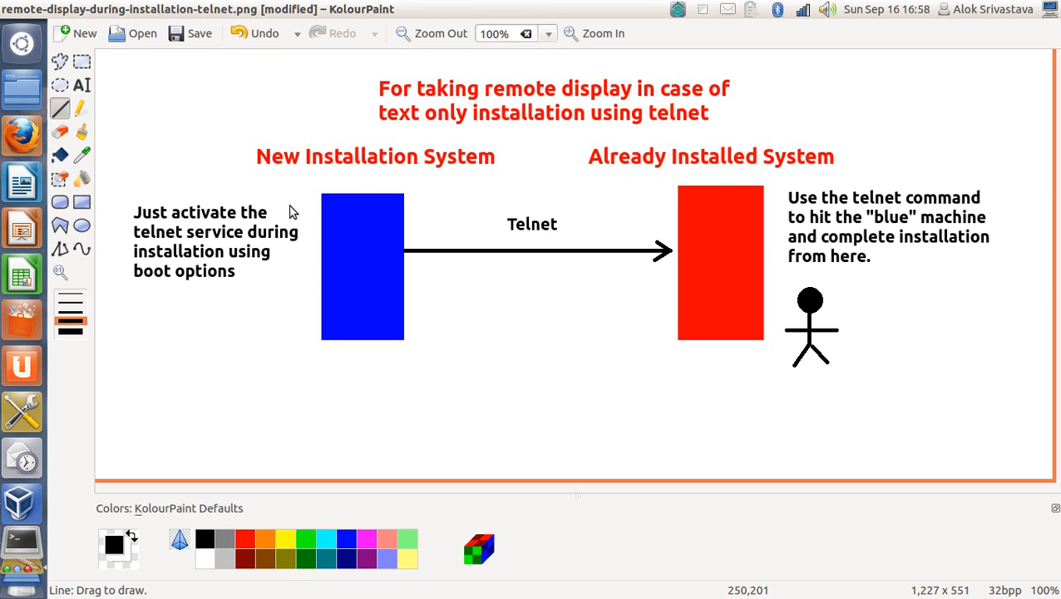
mouse_move(298, 176)
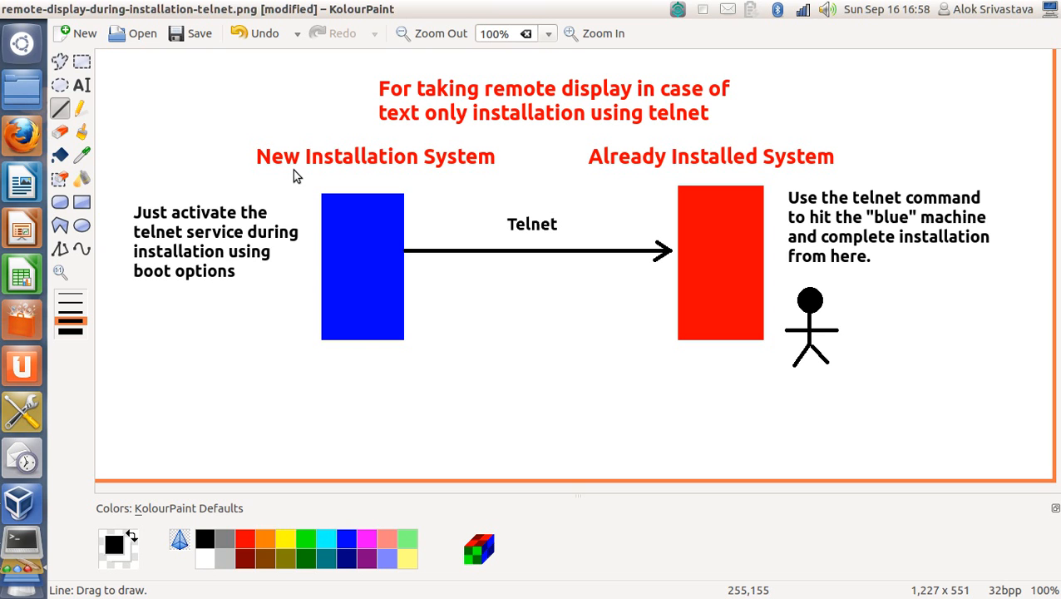
mouse_move(702, 275)
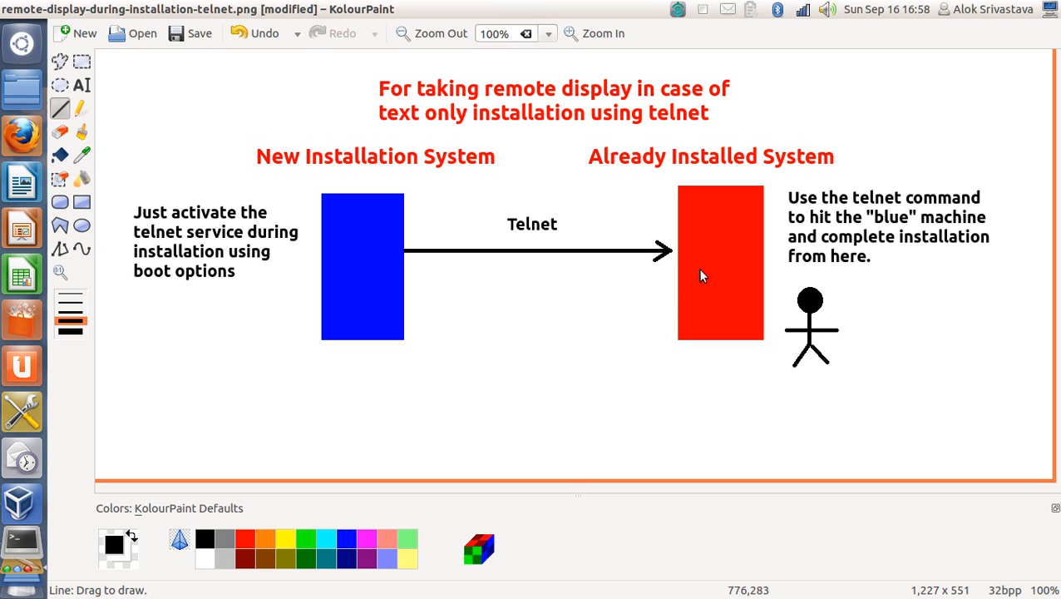
mouse_move(707, 273)
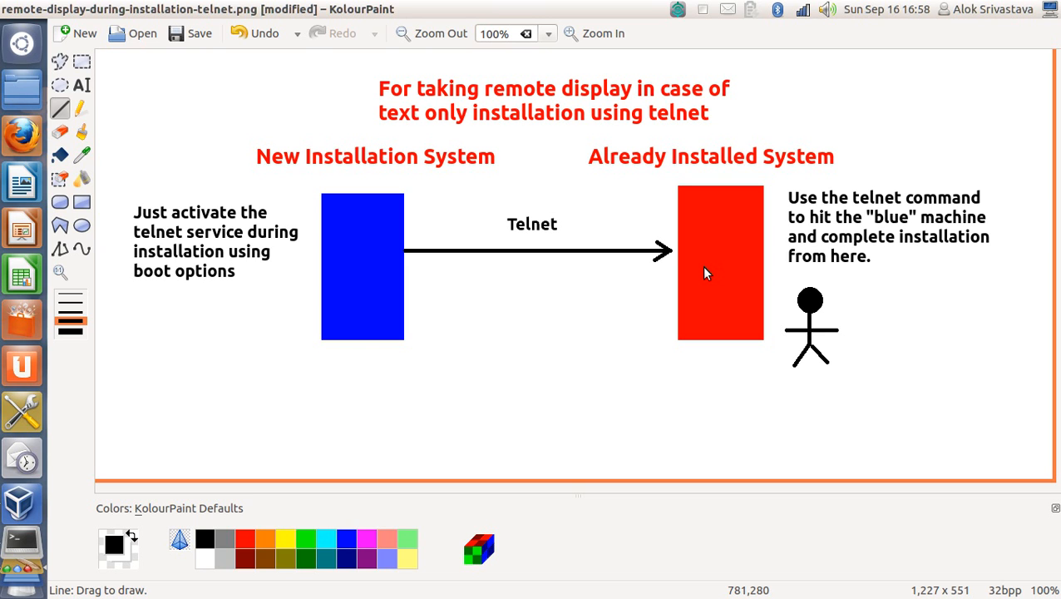
mouse_move(768, 369)
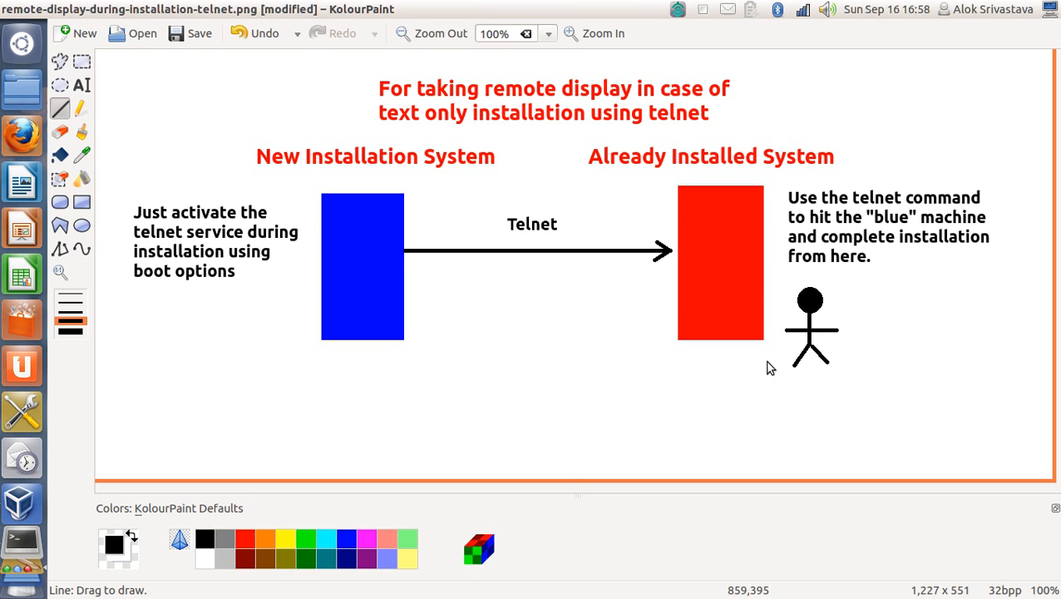
mouse_move(866, 315)
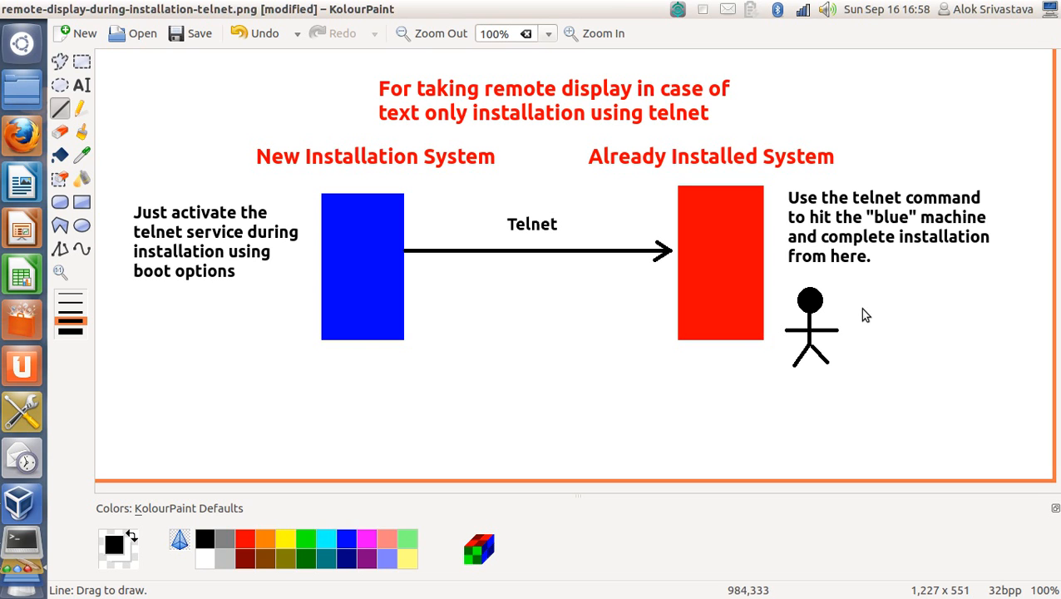
mouse_move(277, 229)
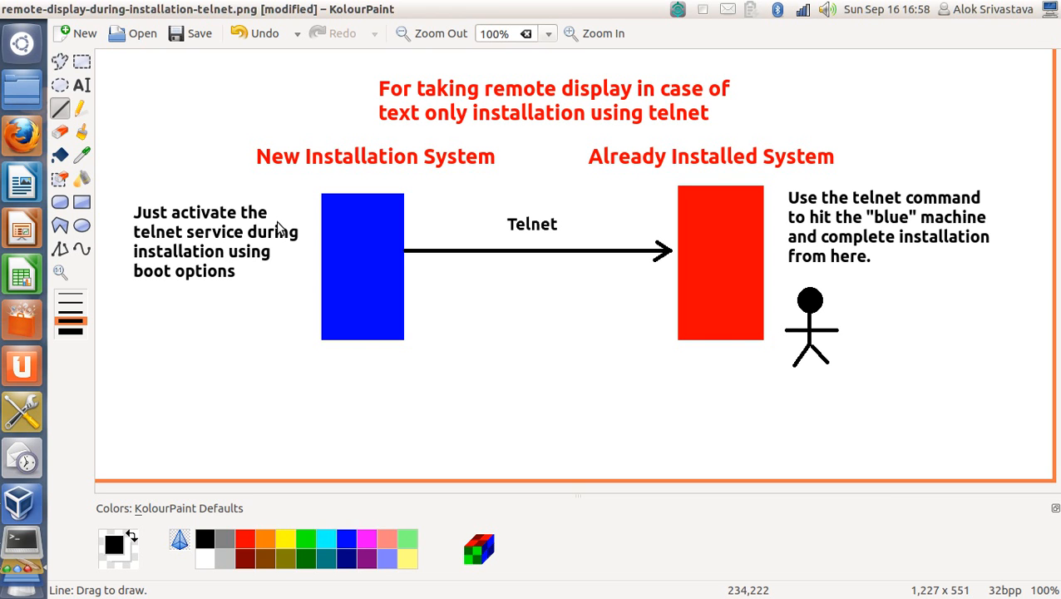
mouse_move(289, 233)
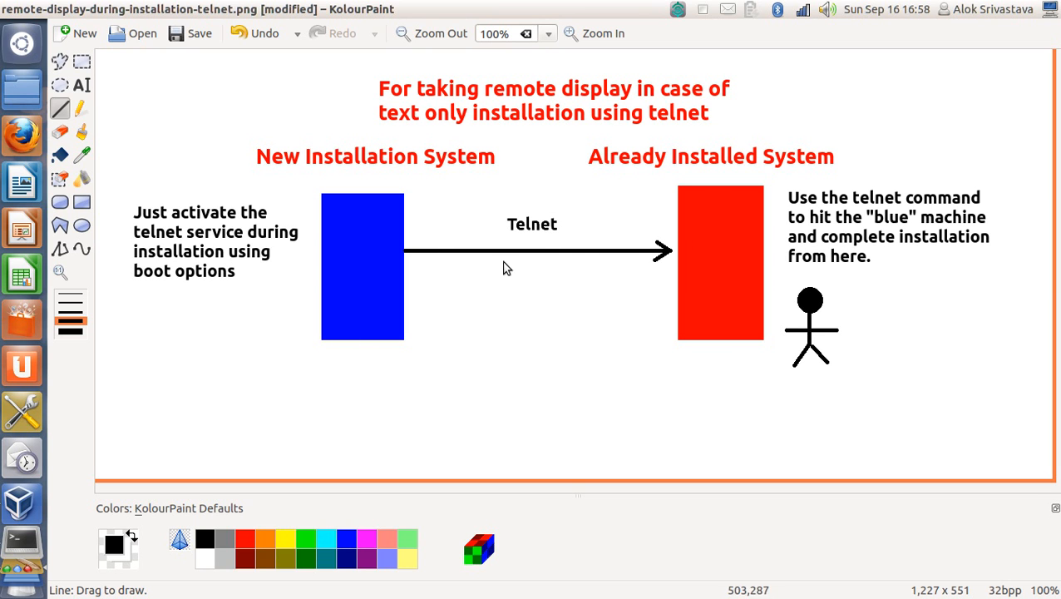
mouse_move(496, 260)
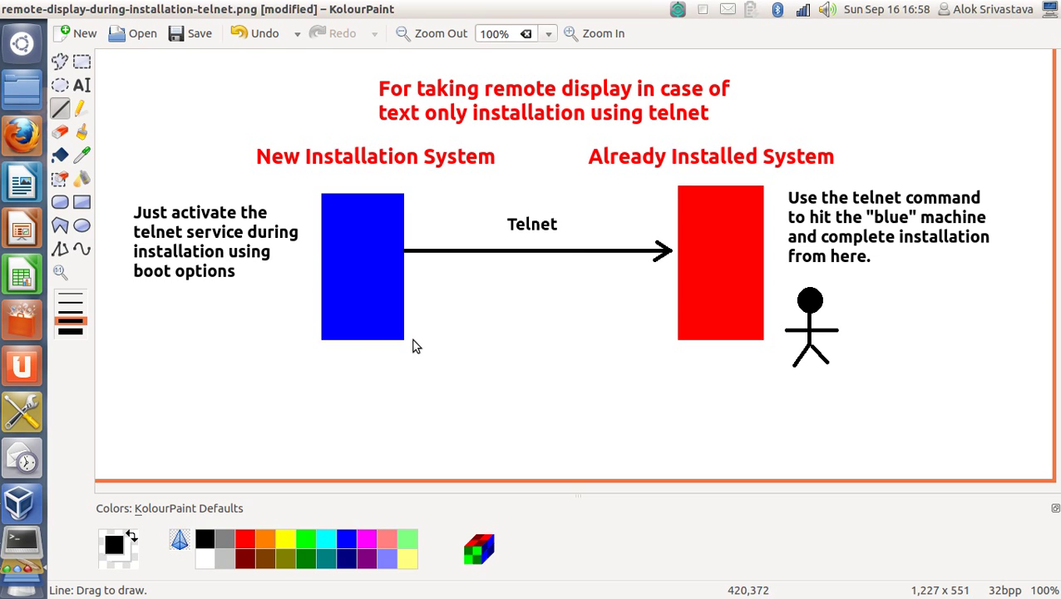
mouse_move(735, 262)
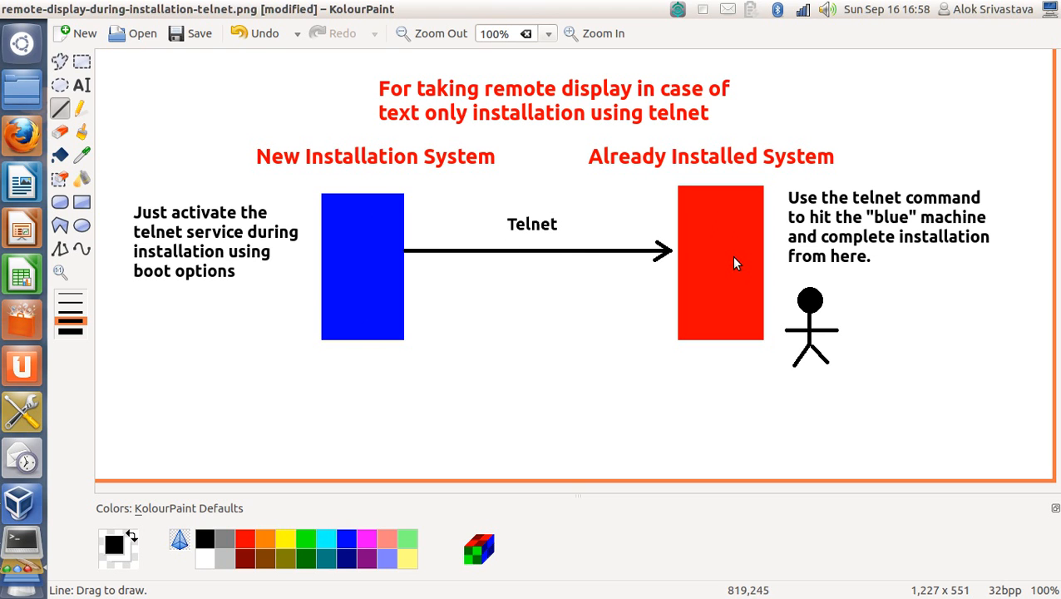
mouse_move(737, 269)
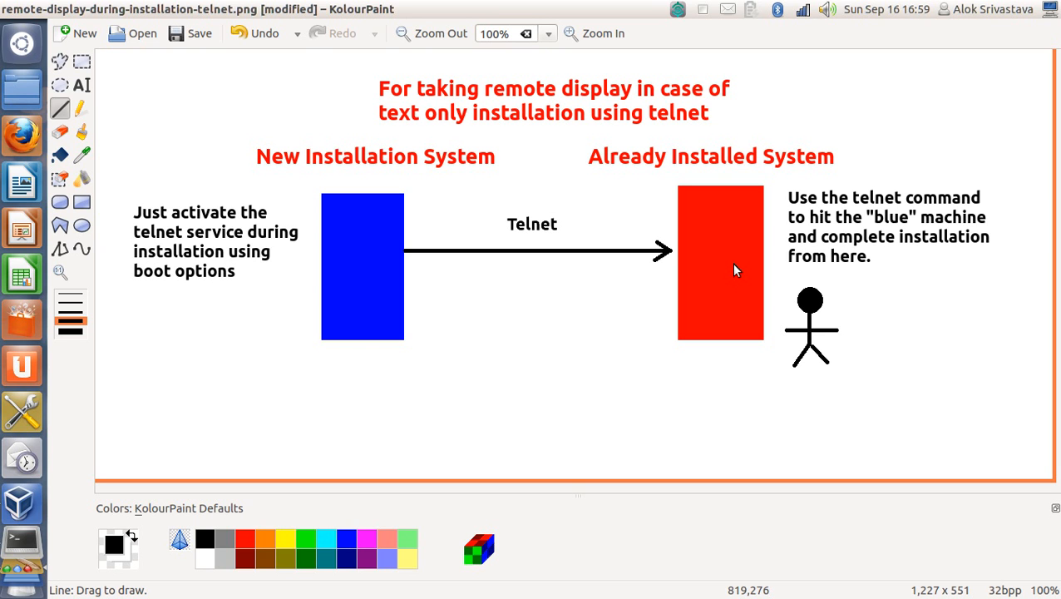
mouse_move(951, 273)
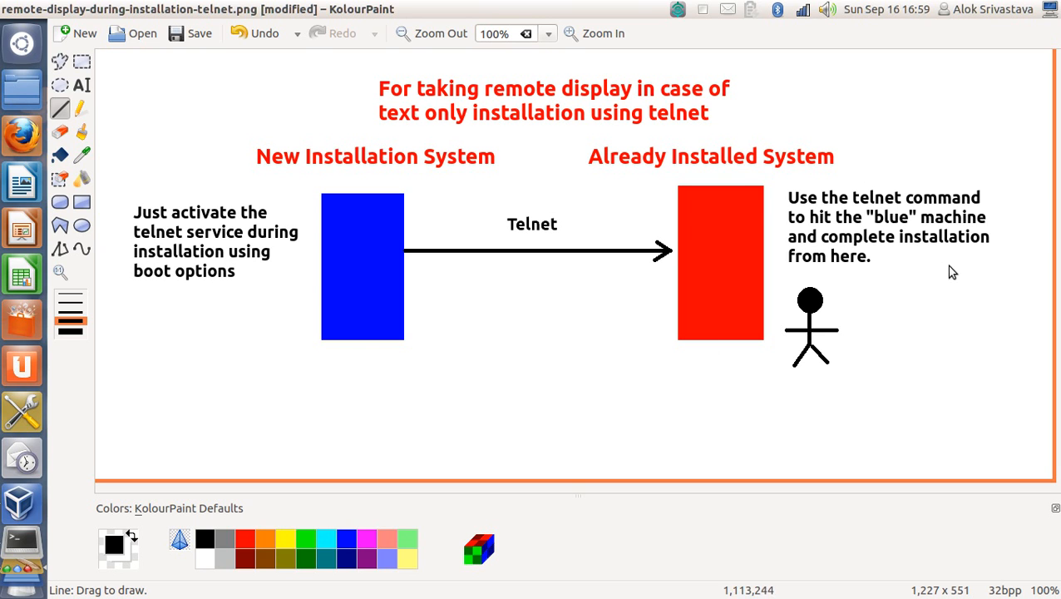
mouse_move(301, 343)
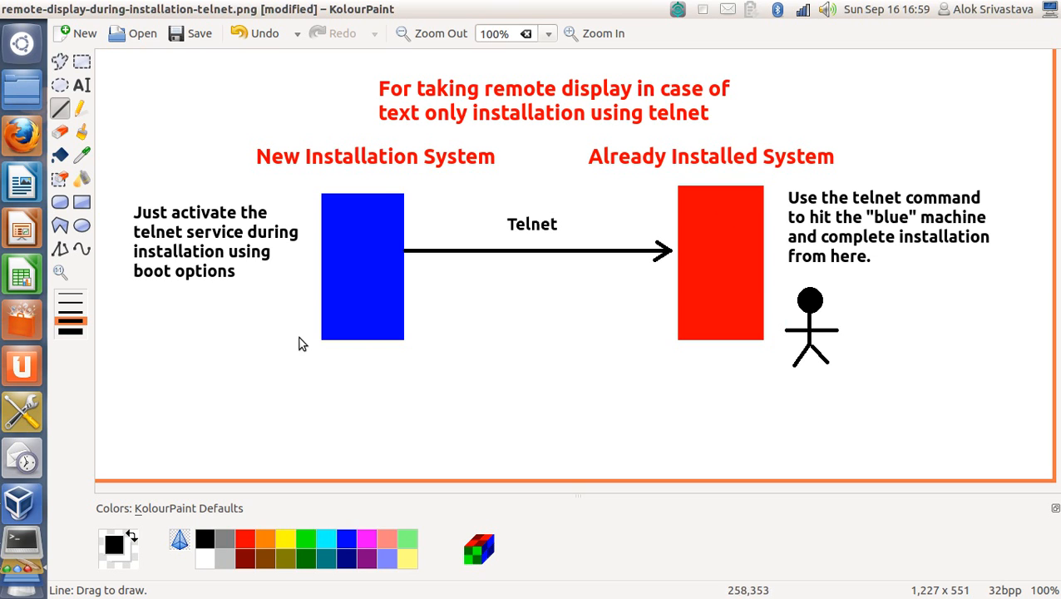
mouse_move(319, 247)
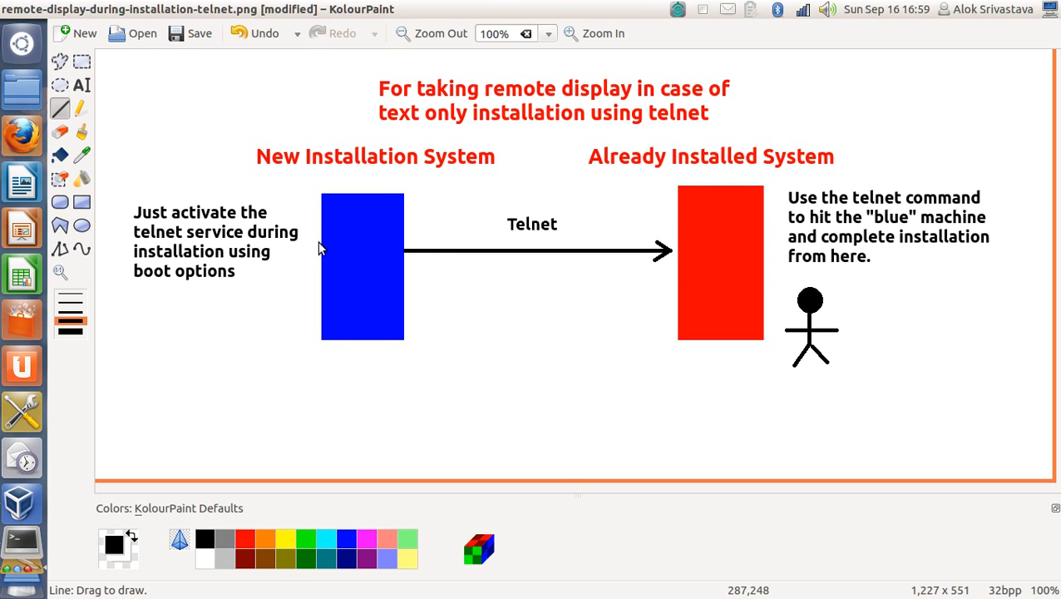
mouse_move(351, 266)
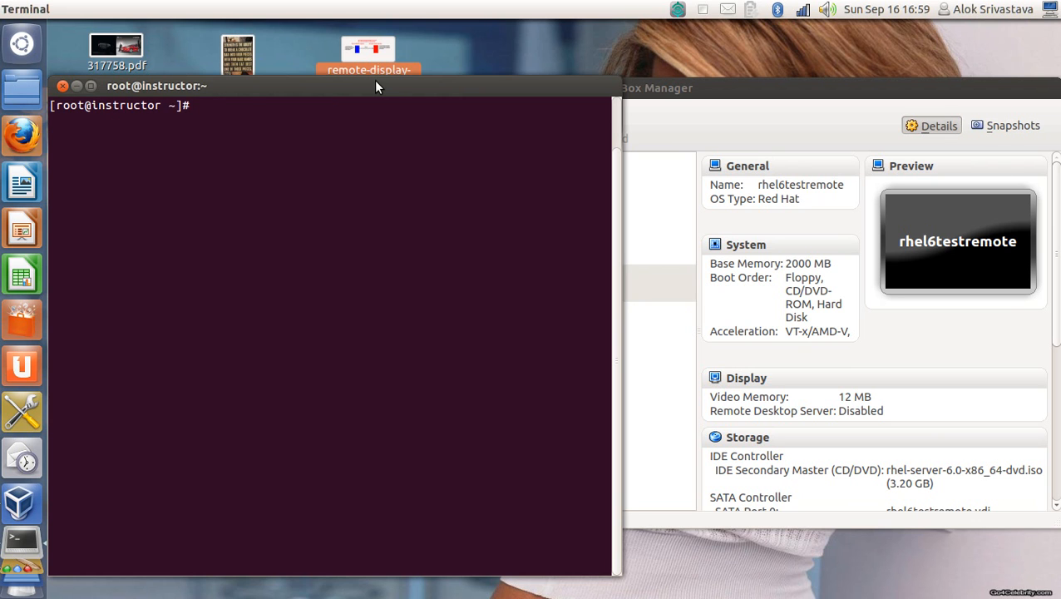
Step: Run cat /etc/issue to show the host is Red Hat Enterprise Linux Server 6.2
type("cat /etc/issue")
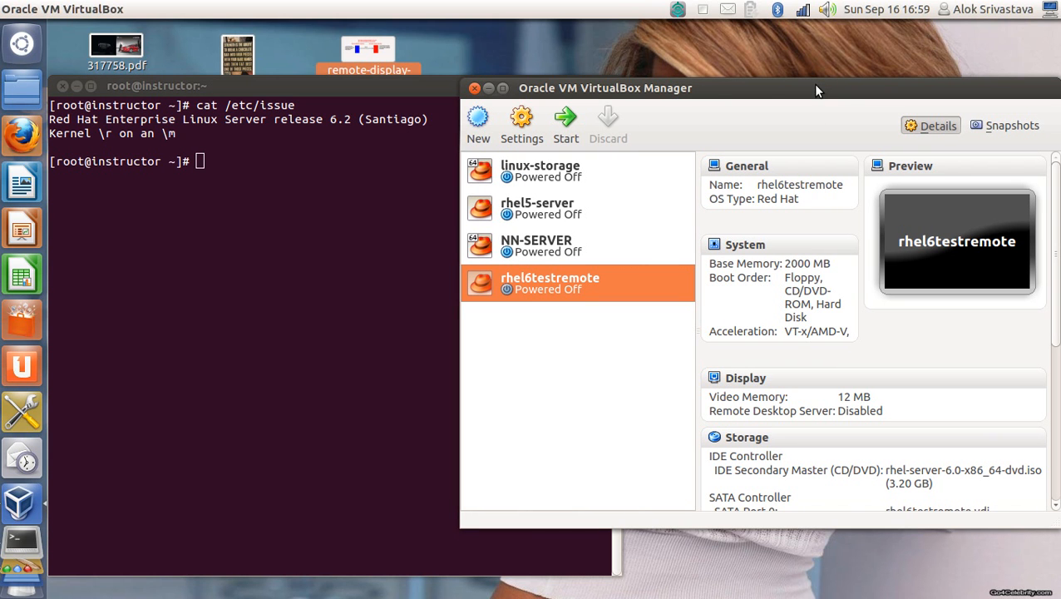
mouse_move(769, 93)
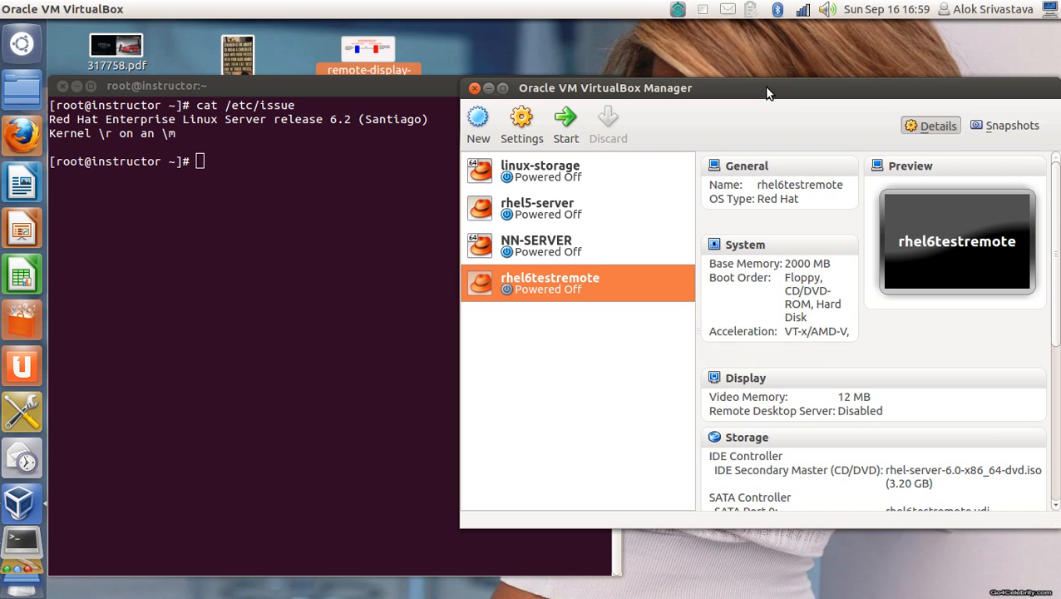
mouse_move(512, 290)
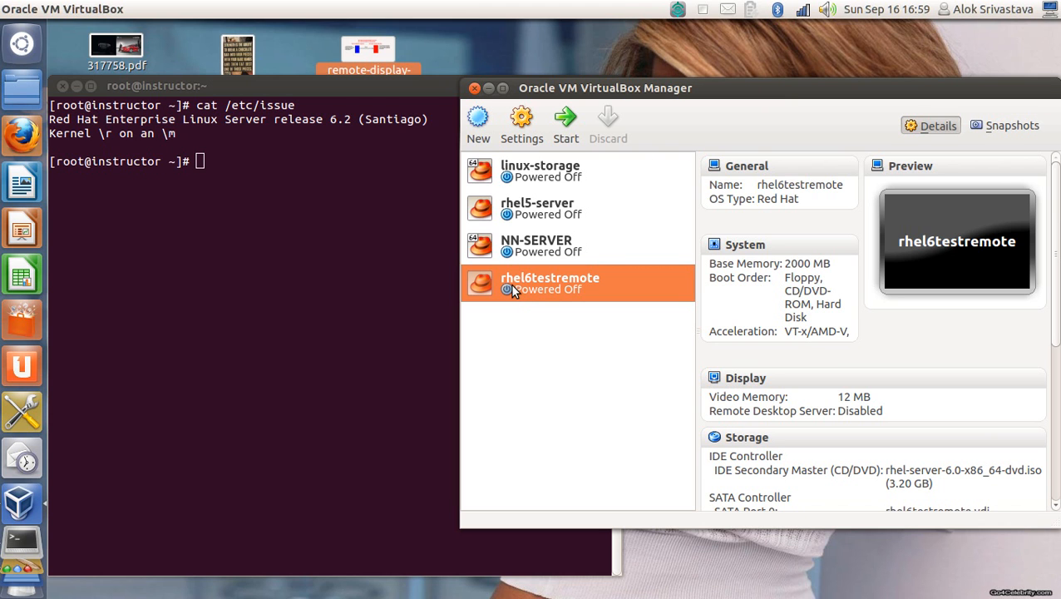
mouse_move(557, 289)
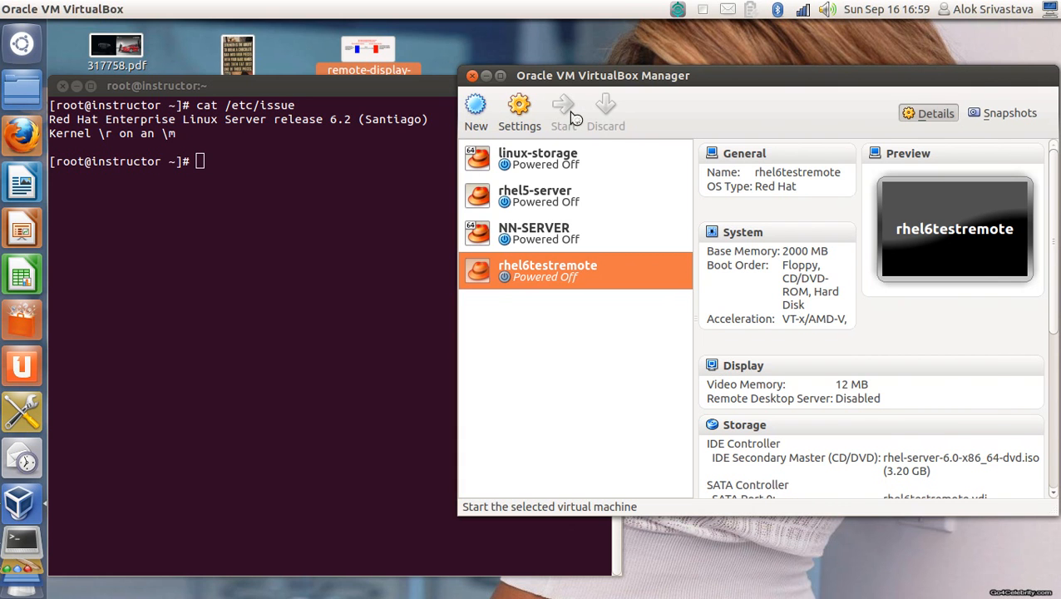
Step: Start the rhel6testremote VM so the RHEL 6 installer boot menu appears
left_click(562, 107)
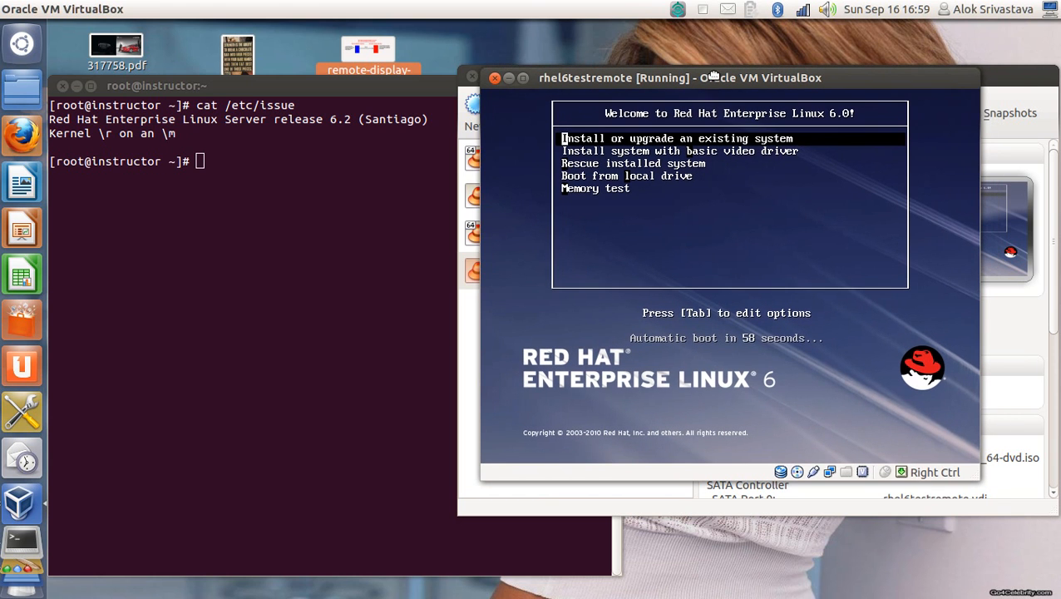
mouse_move(770, 220)
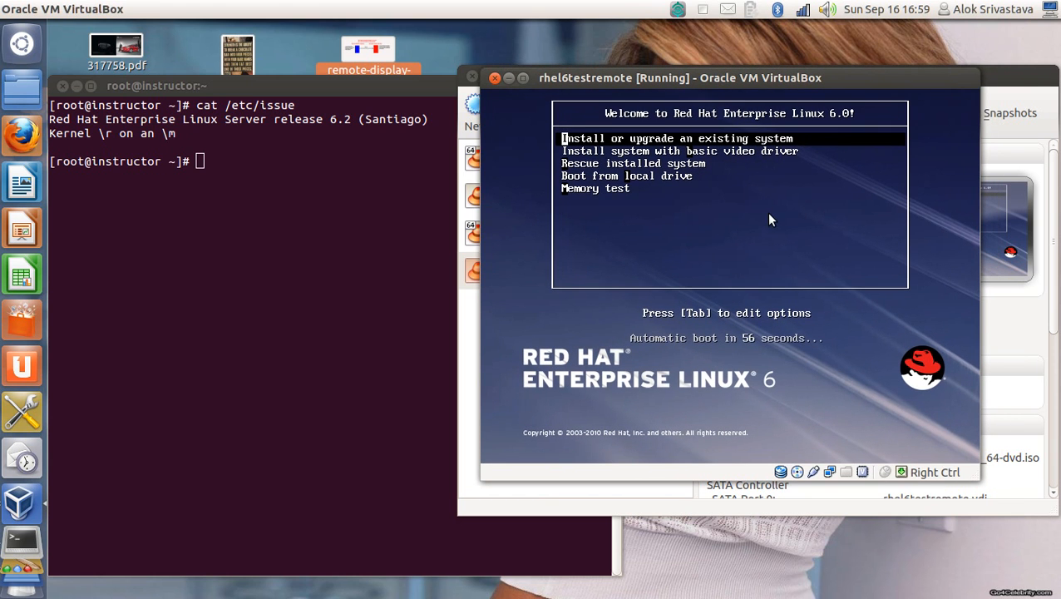
Step: Edit the boot line to begin with linux text telnet
key("Tab")
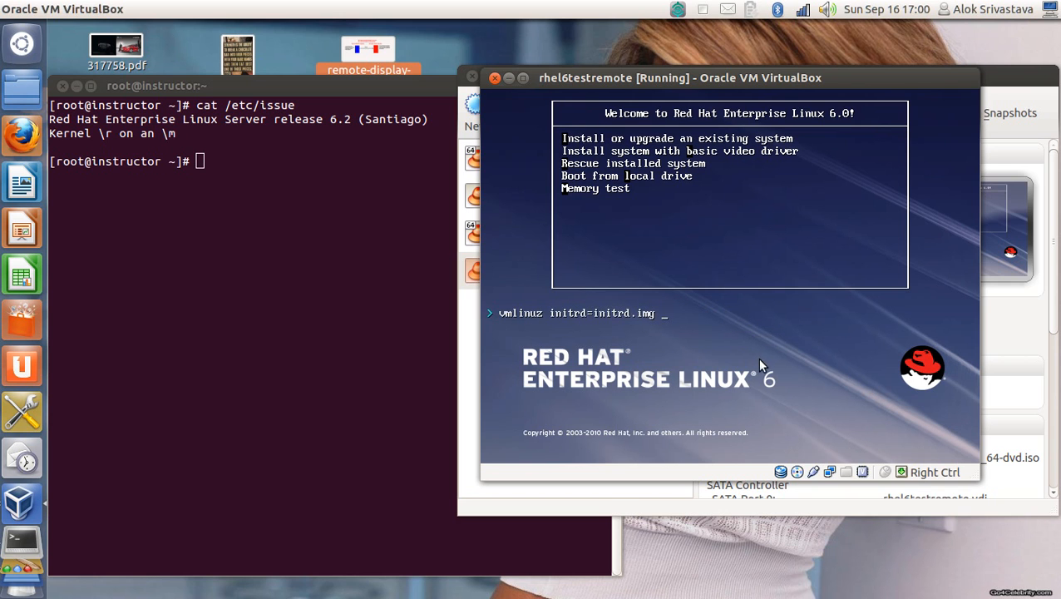
type("linux")
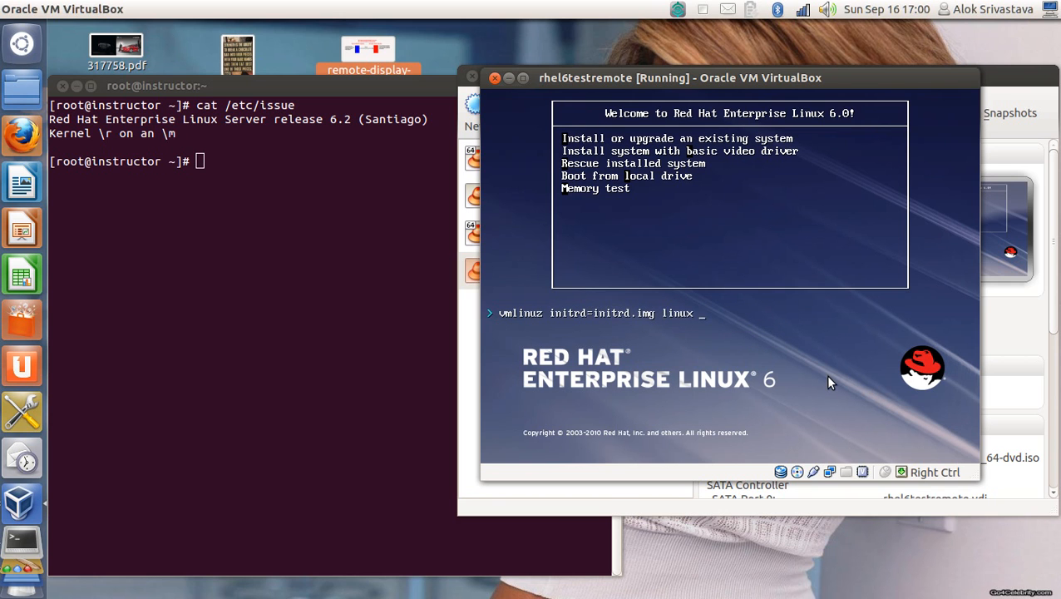
type("text")
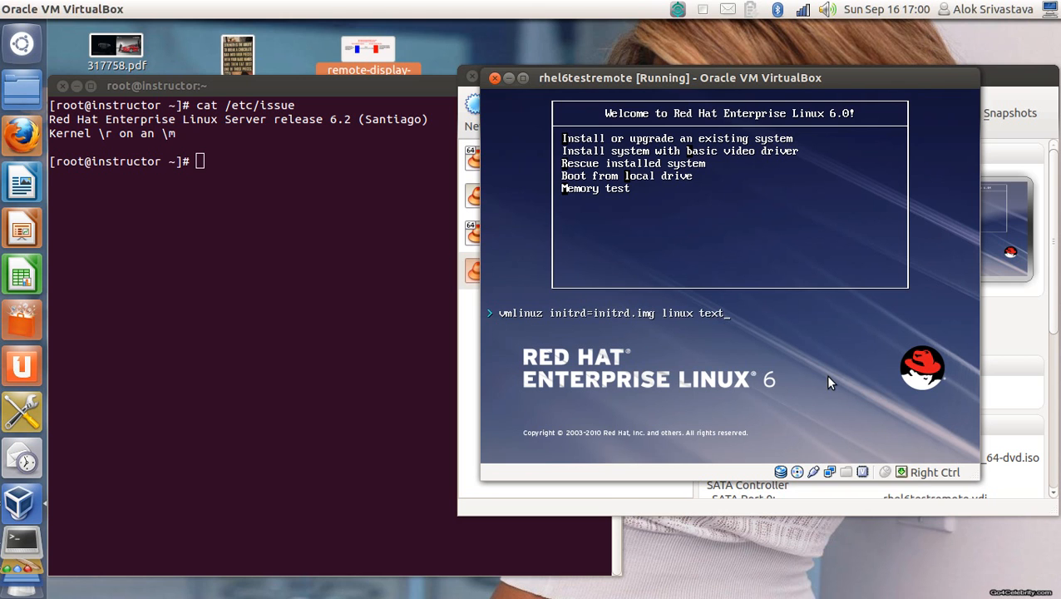
type("tel")
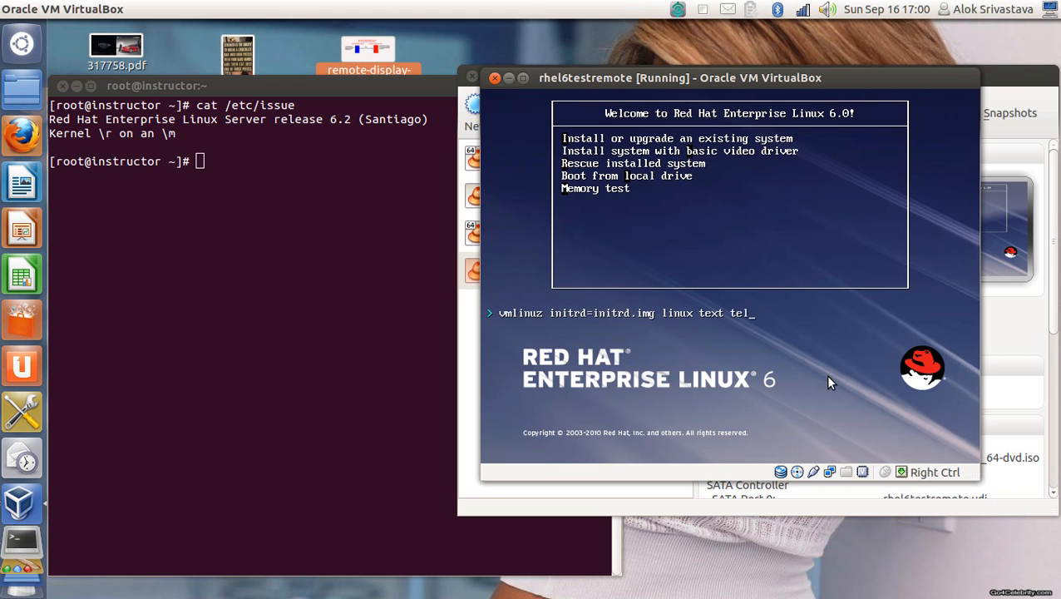
type("net")
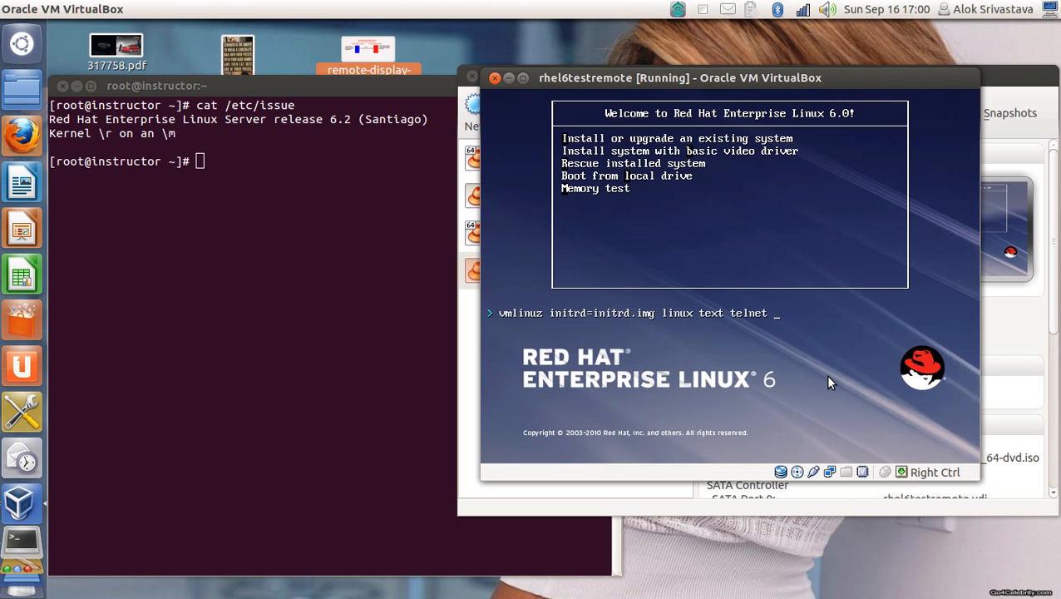
mouse_move(815, 366)
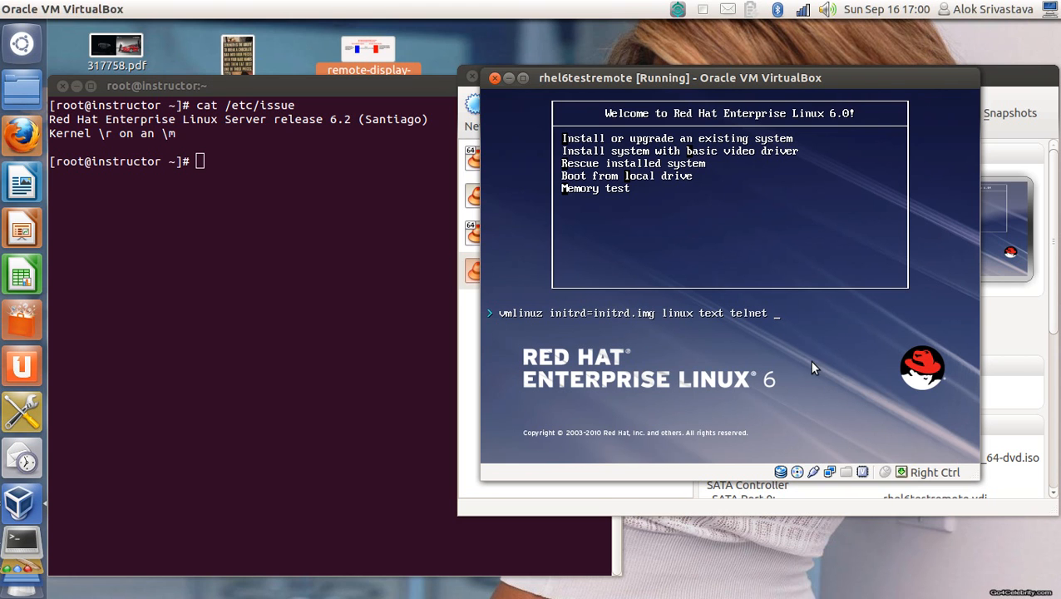
mouse_move(775, 320)
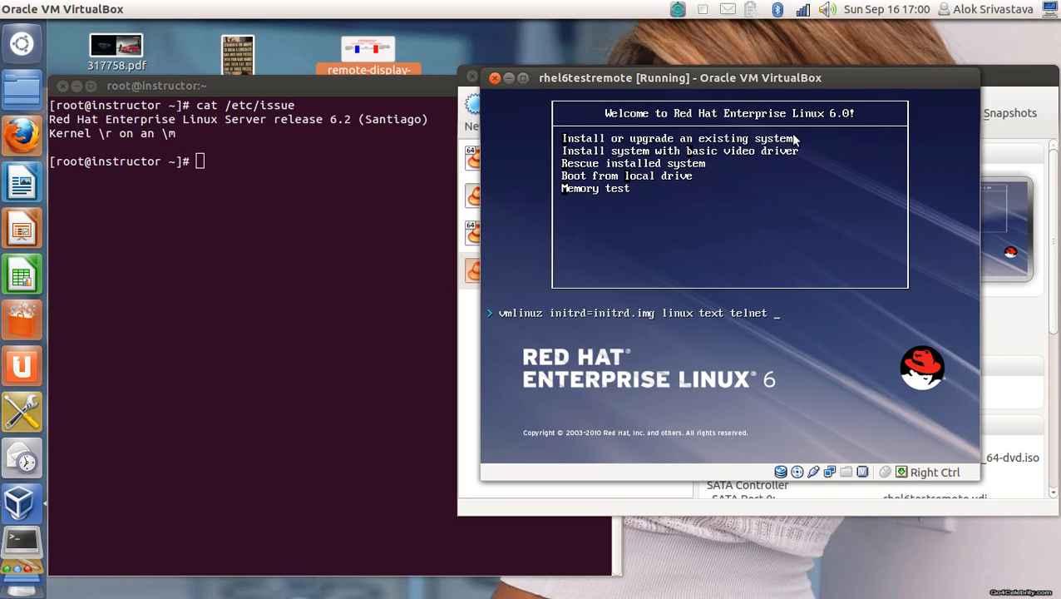
Step: Append ip=192.168.0.114 netmask=255.255.255.0 to the boot line
type("ip=1")
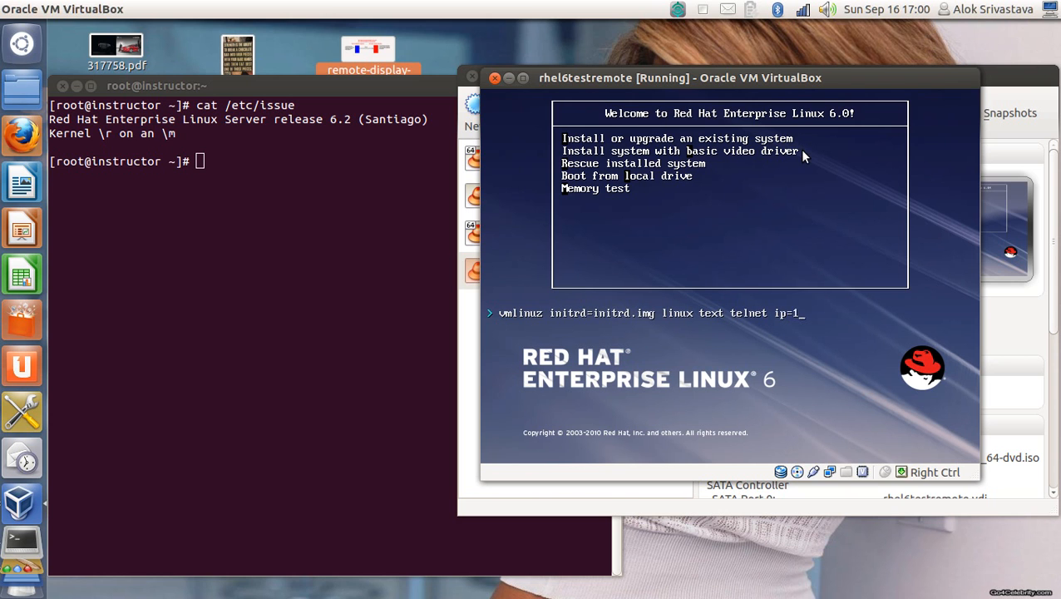
type("92.1")
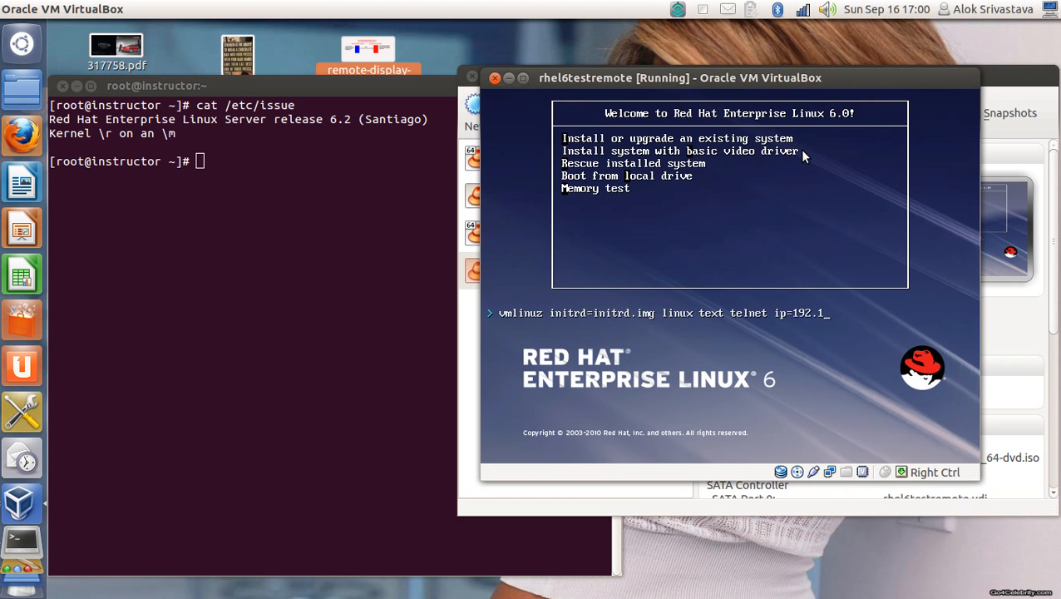
type("68.0.11")
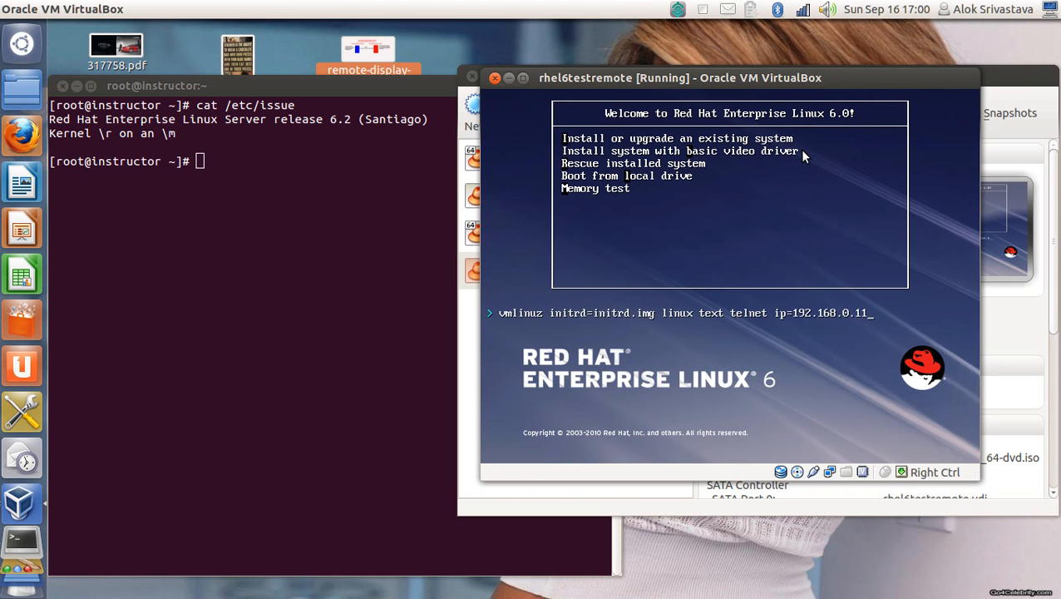
type("4")
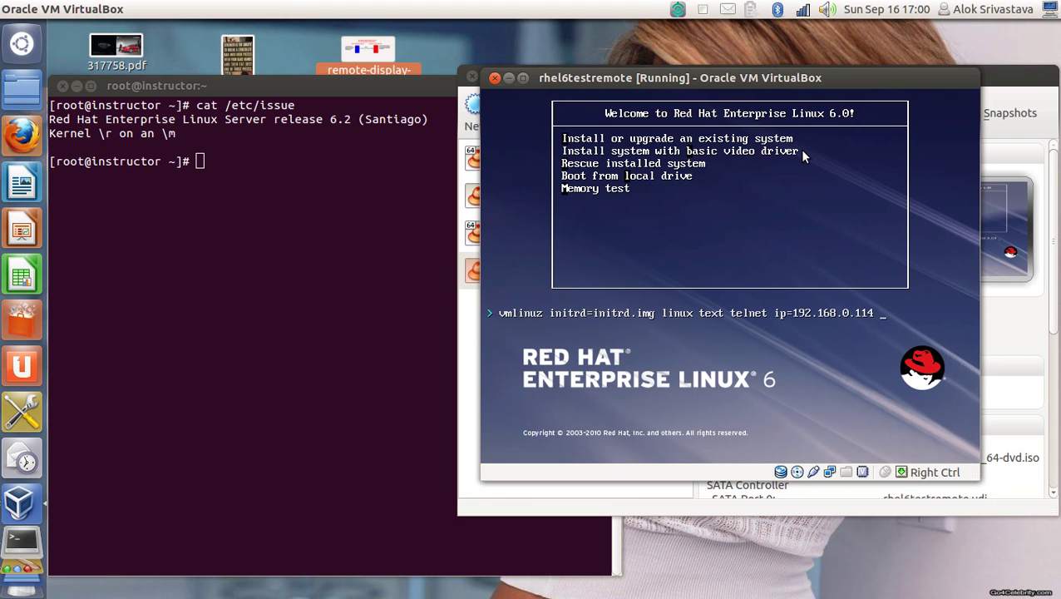
type("netmask=")
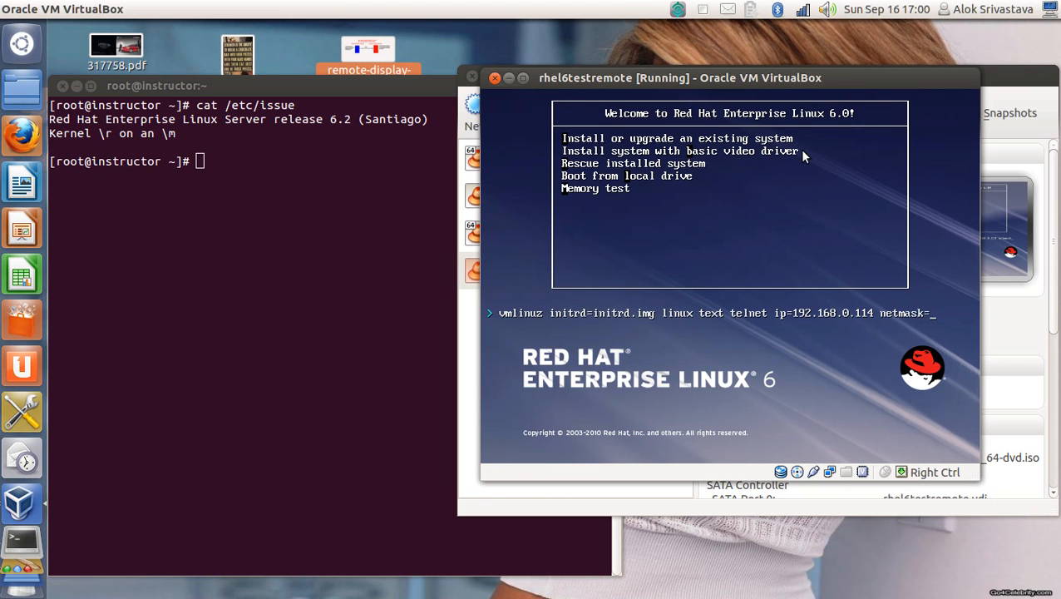
type("255.255.255.0")
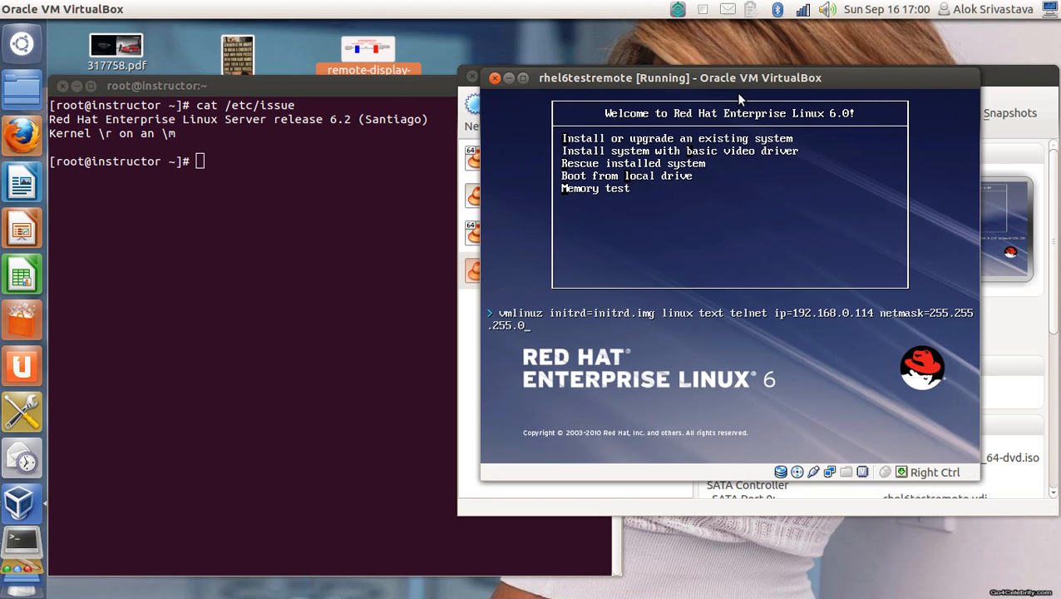
mouse_move(590, 169)
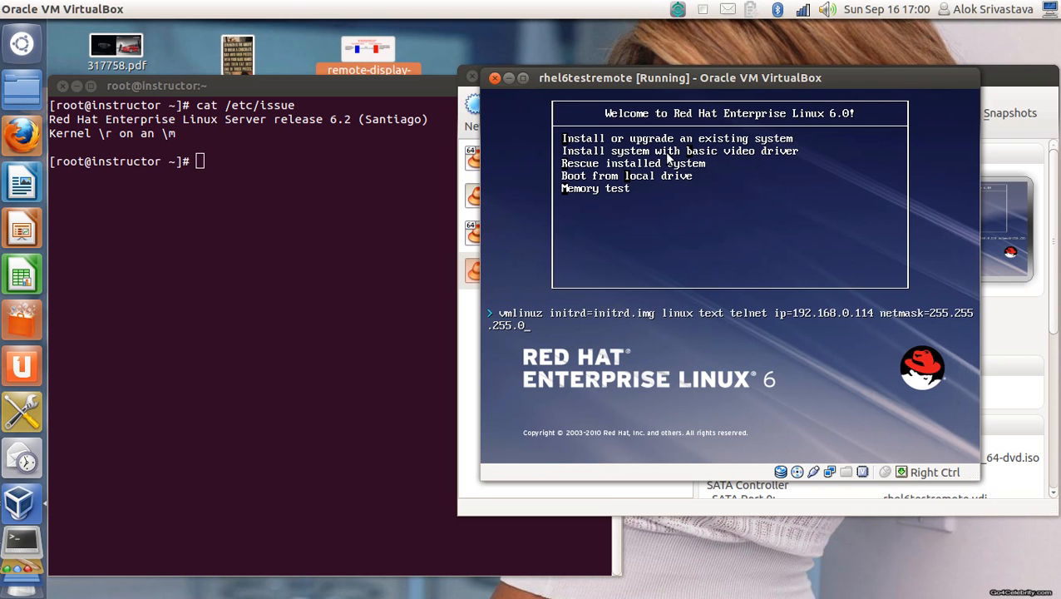
mouse_move(615, 145)
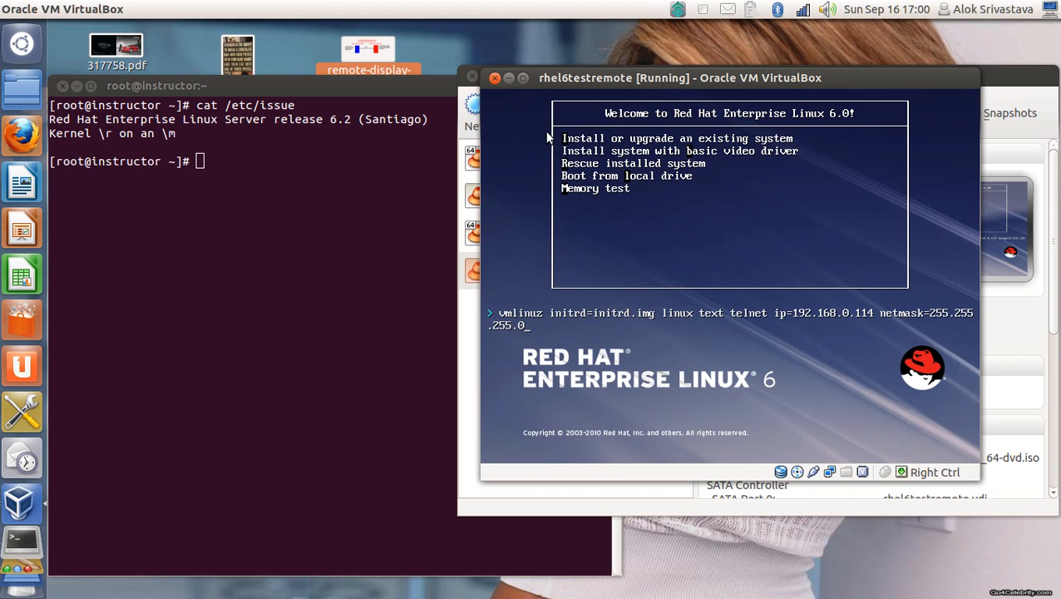
mouse_move(623, 150)
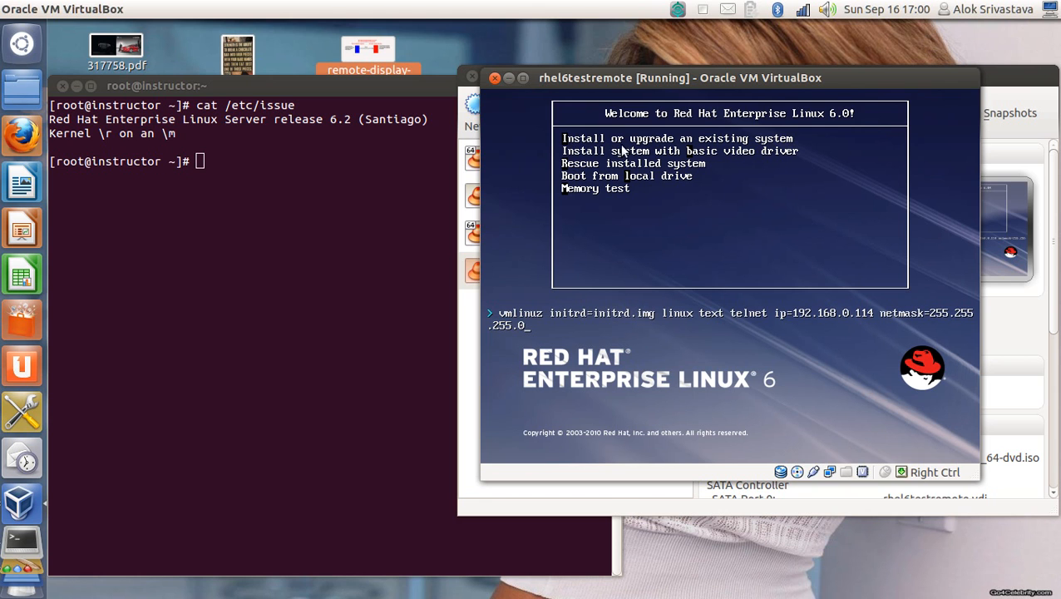
mouse_move(552, 319)
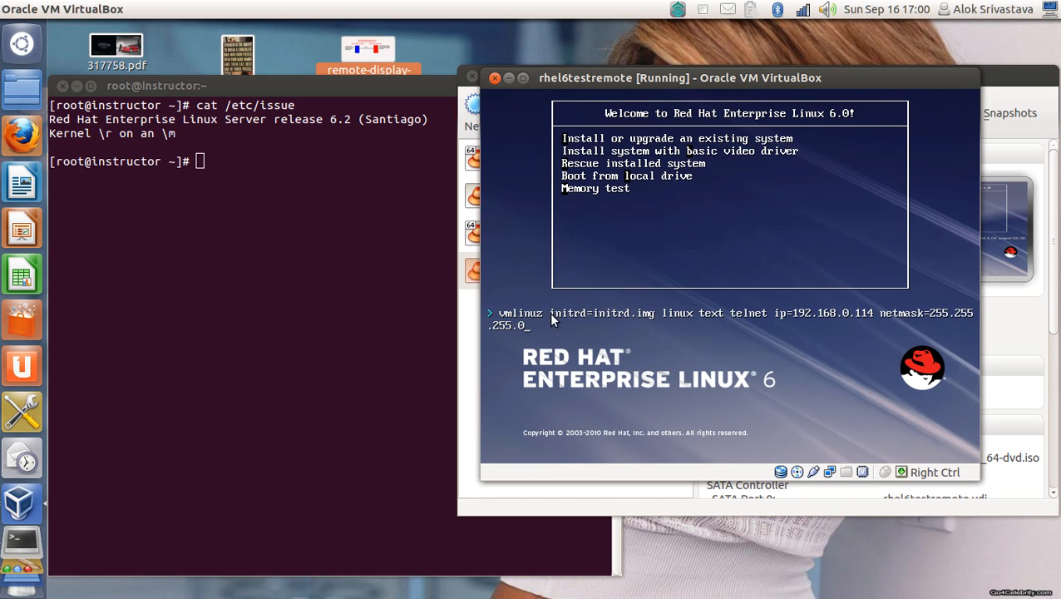
mouse_move(672, 329)
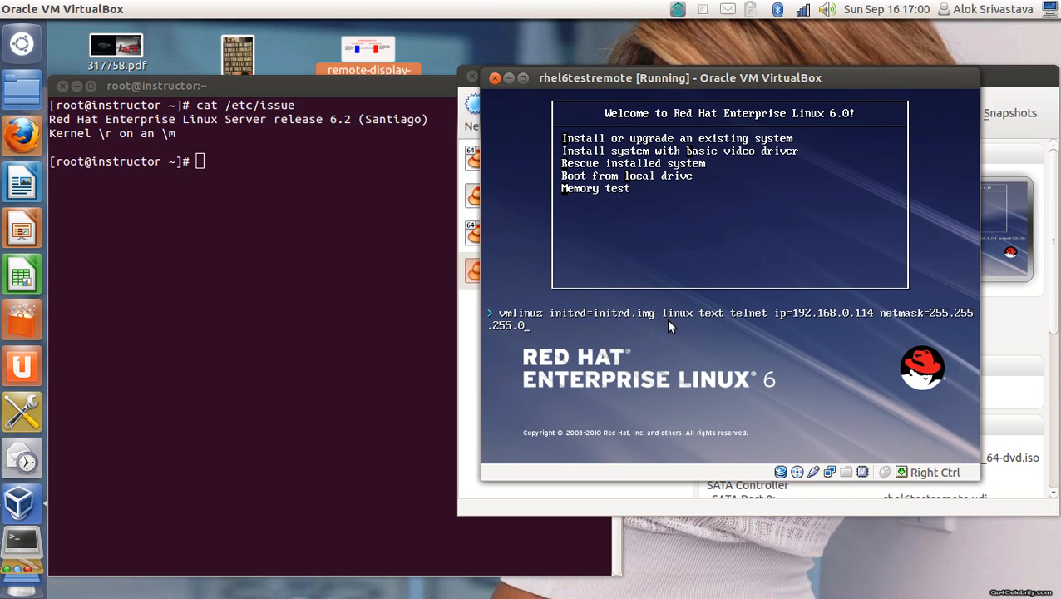
mouse_move(715, 324)
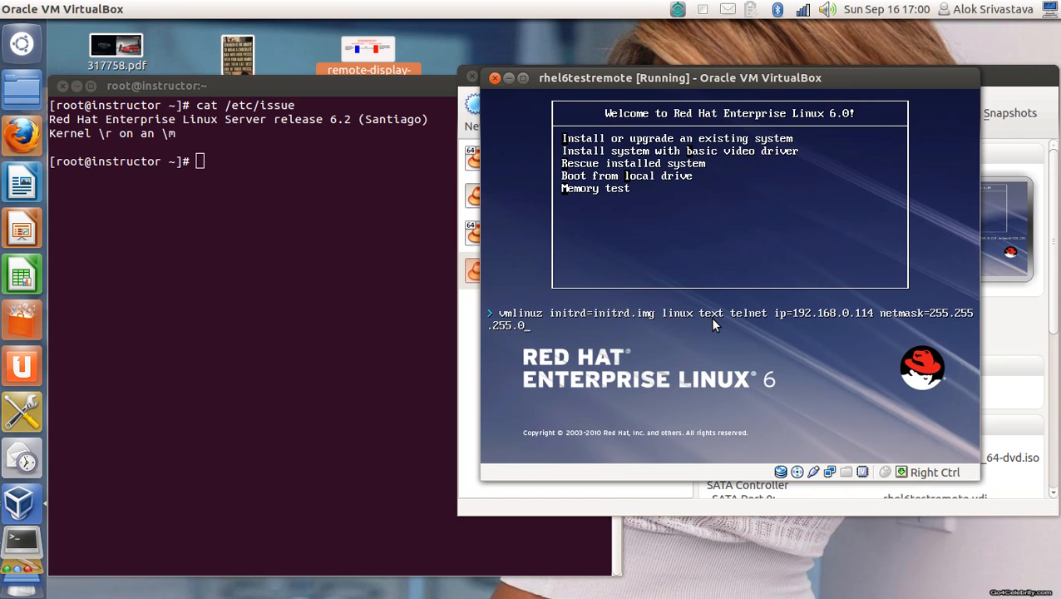
mouse_move(752, 323)
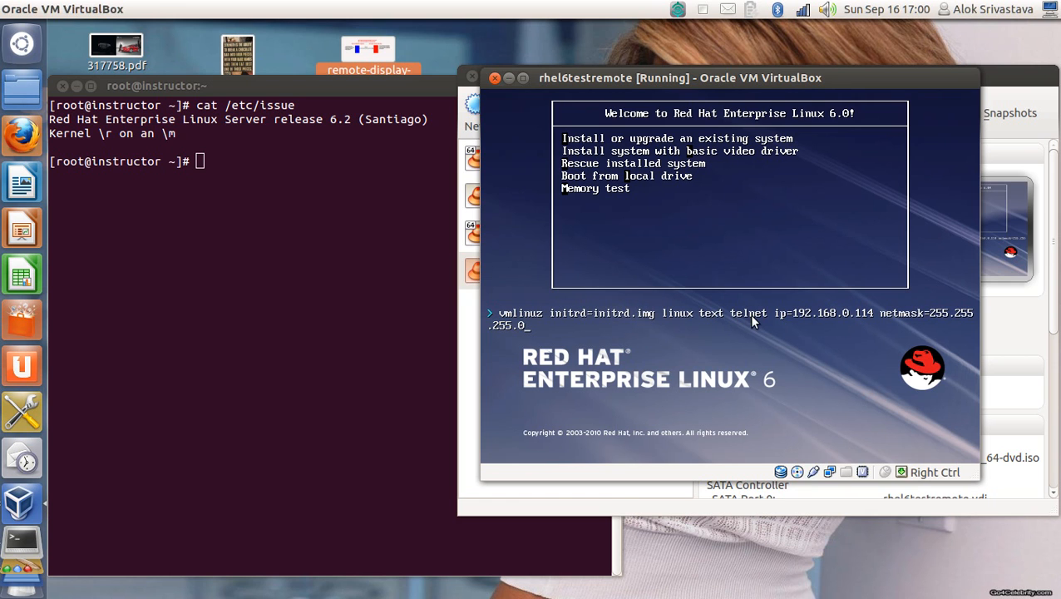
mouse_move(811, 333)
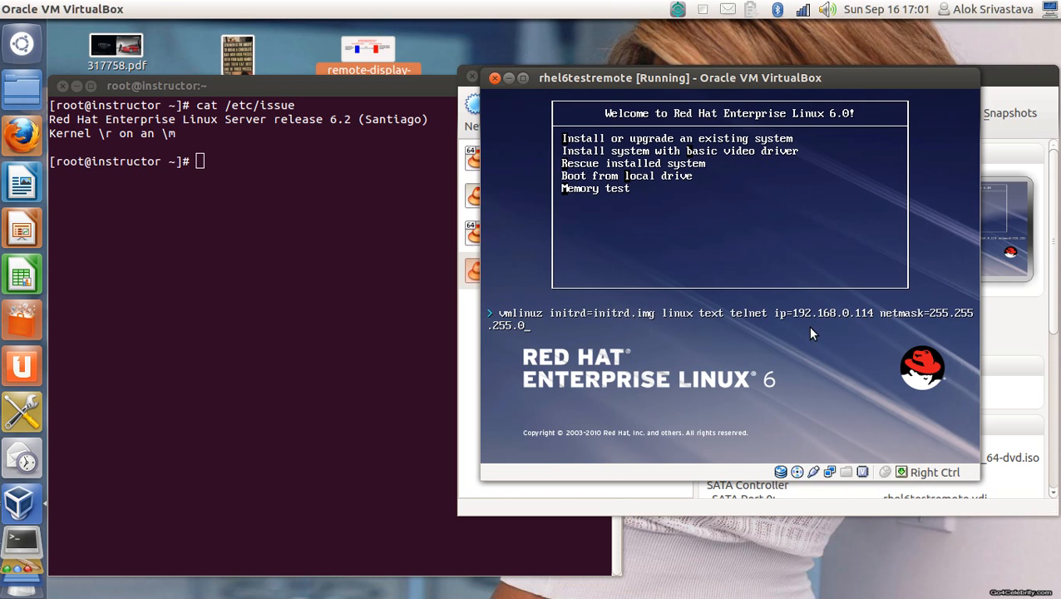
mouse_move(861, 334)
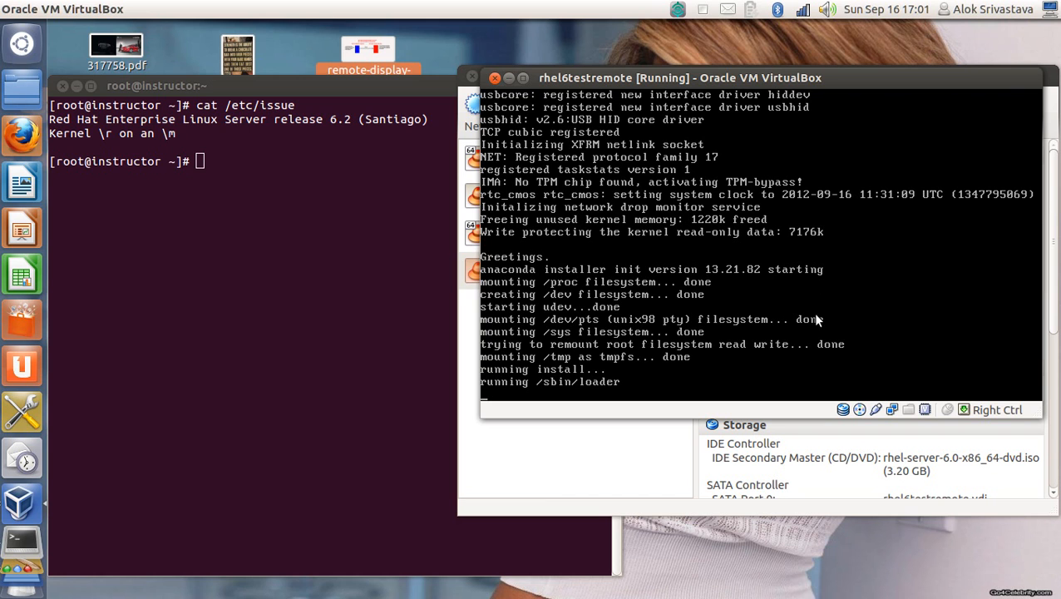
mouse_move(276, 90)
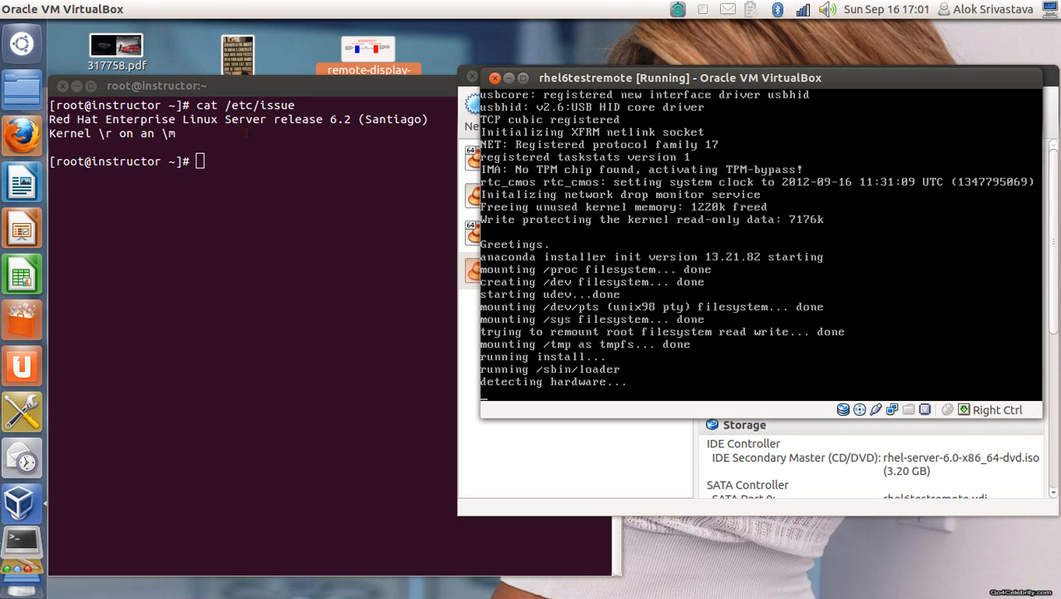
mouse_move(725, 91)
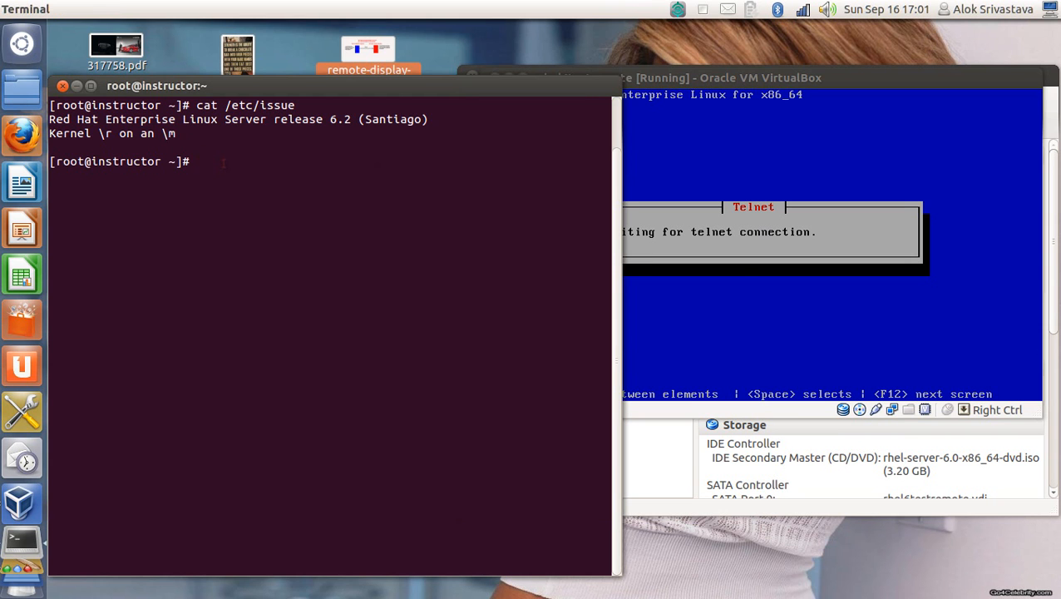
Step: Run telnet 192.168.0.114 and move to Skip on the Disc Found media-test dialog
type("telnet 1")
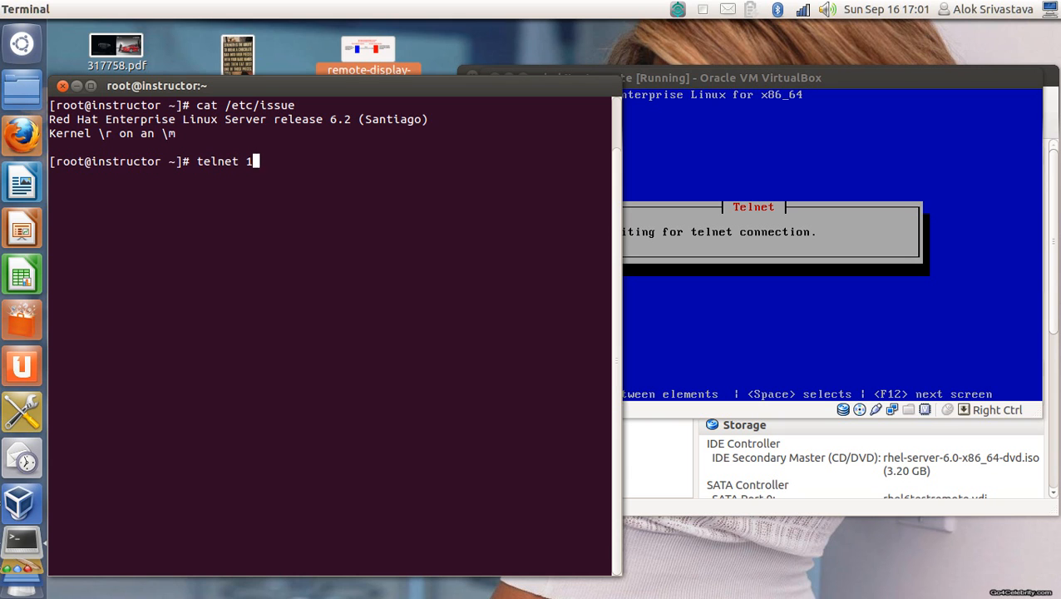
type("92.168.0")
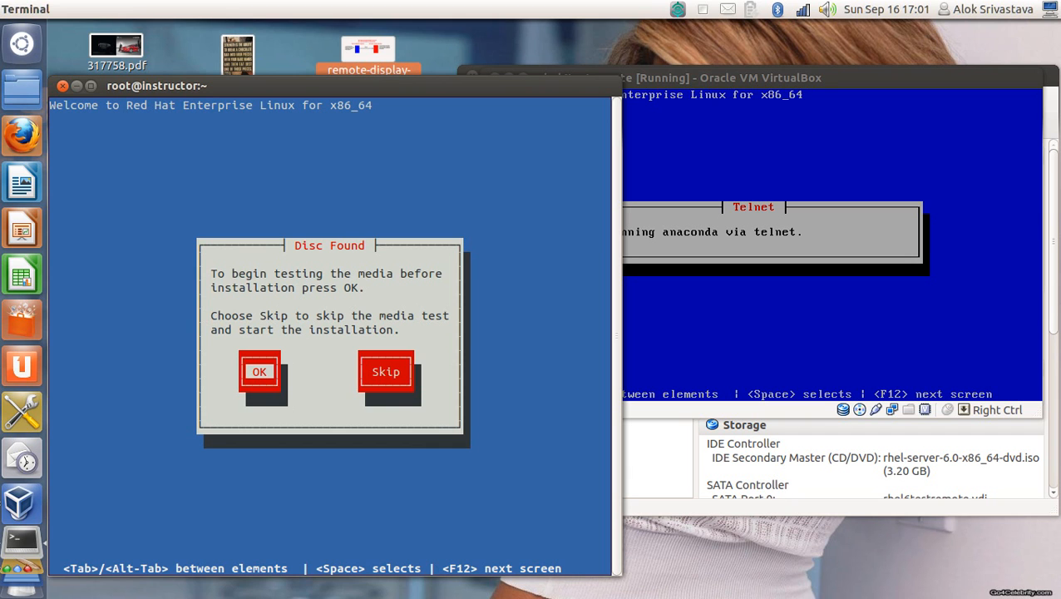
mouse_move(711, 83)
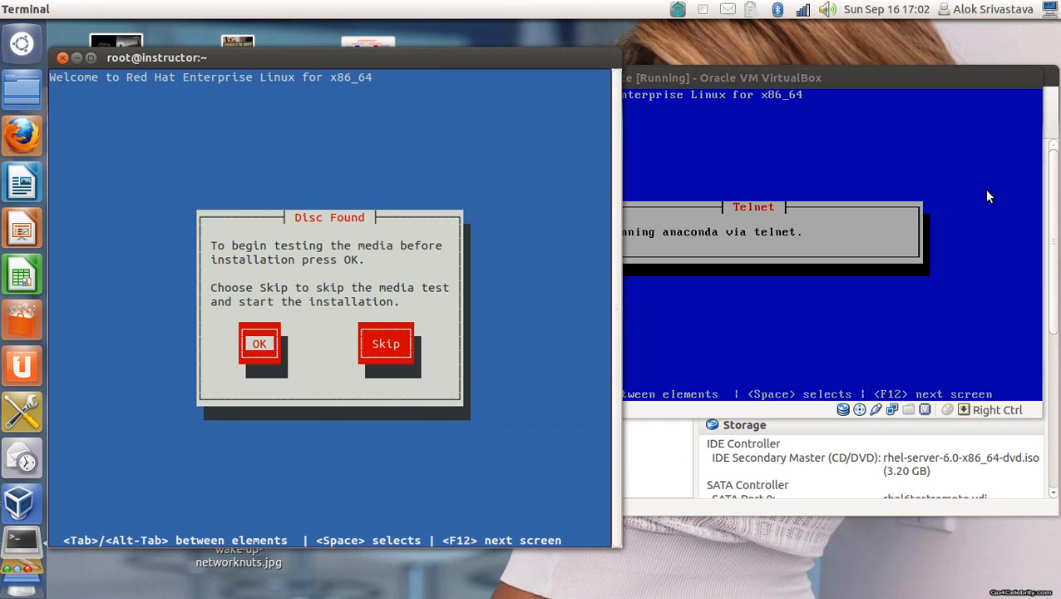
mouse_move(376, 58)
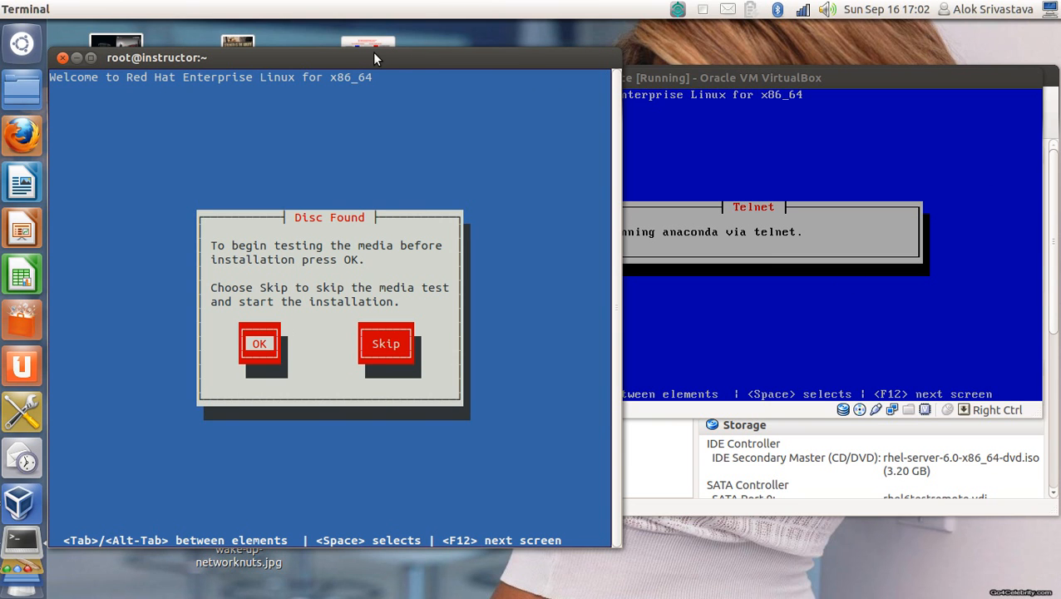
key("Tab")
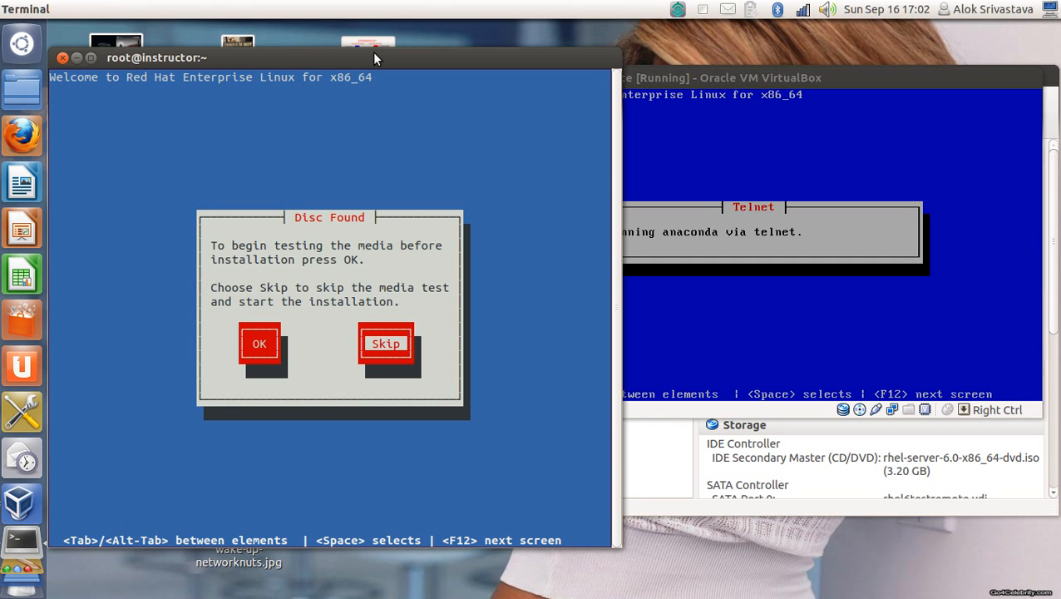
Step: Skip the media test so the installer advances to the welcome screen
left_click(386, 342)
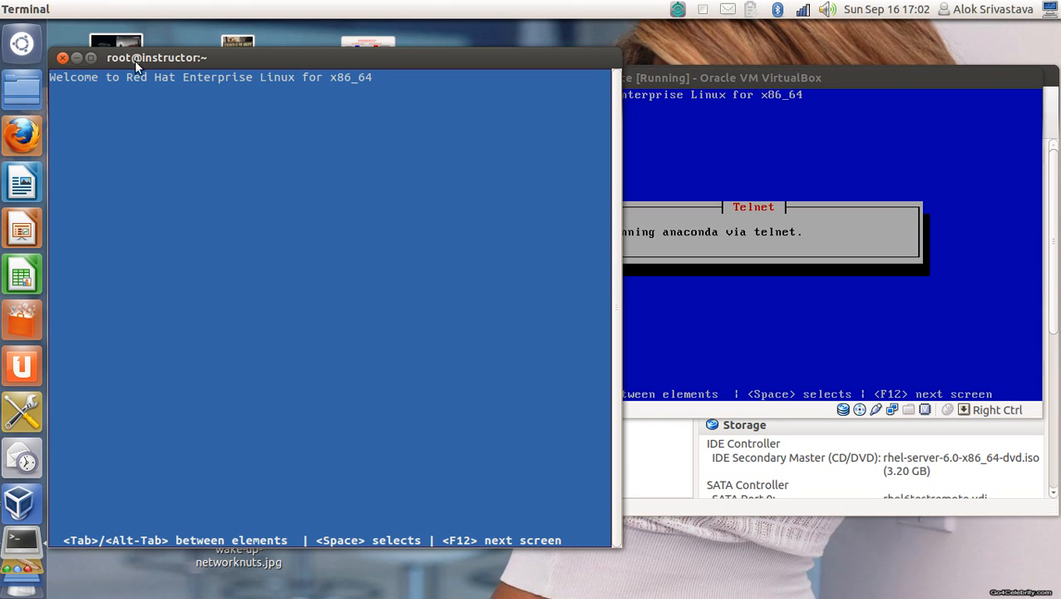
mouse_move(269, 123)
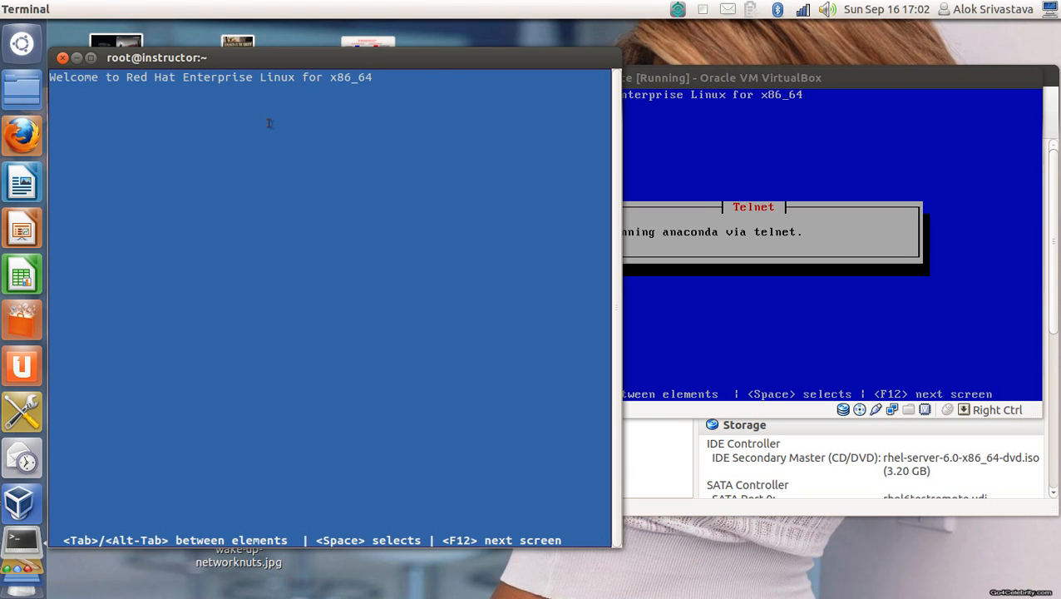
mouse_move(853, 80)
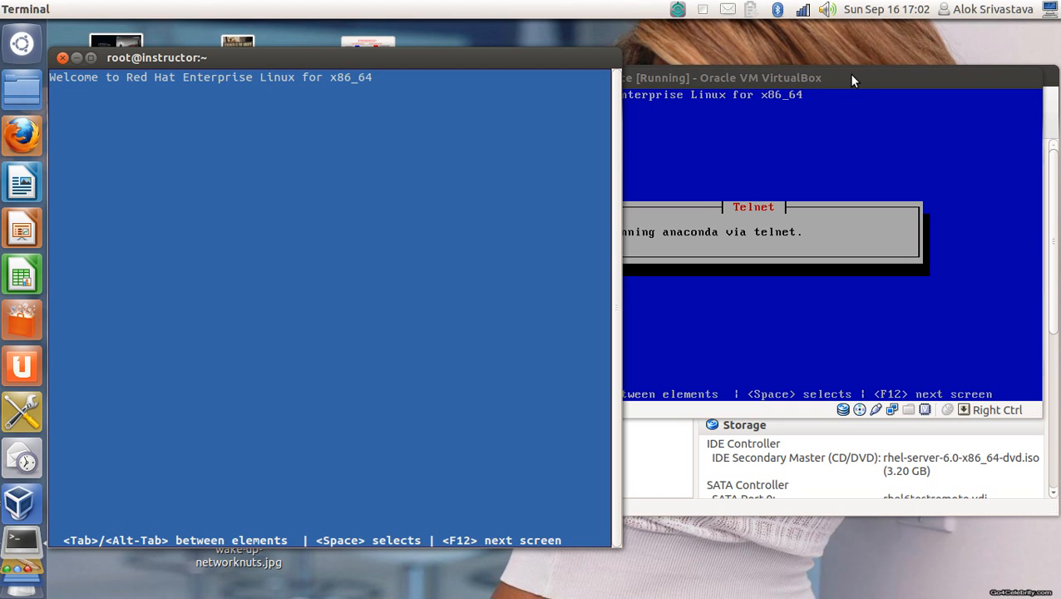
mouse_move(861, 83)
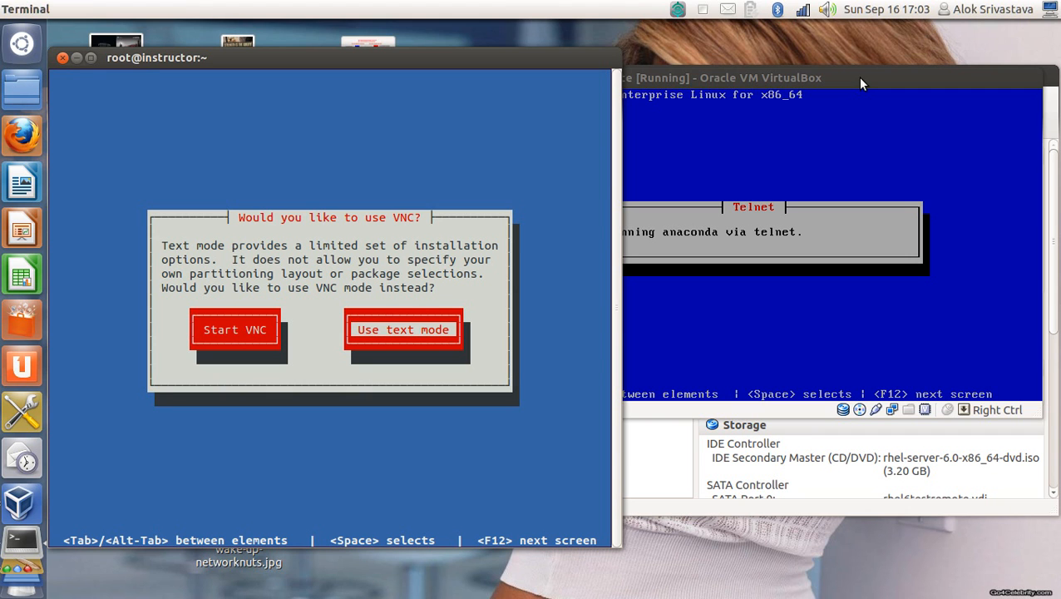
Step: Choose Use text mode instead of VNC and accept the Red Hat welcome message
left_click(402, 329)
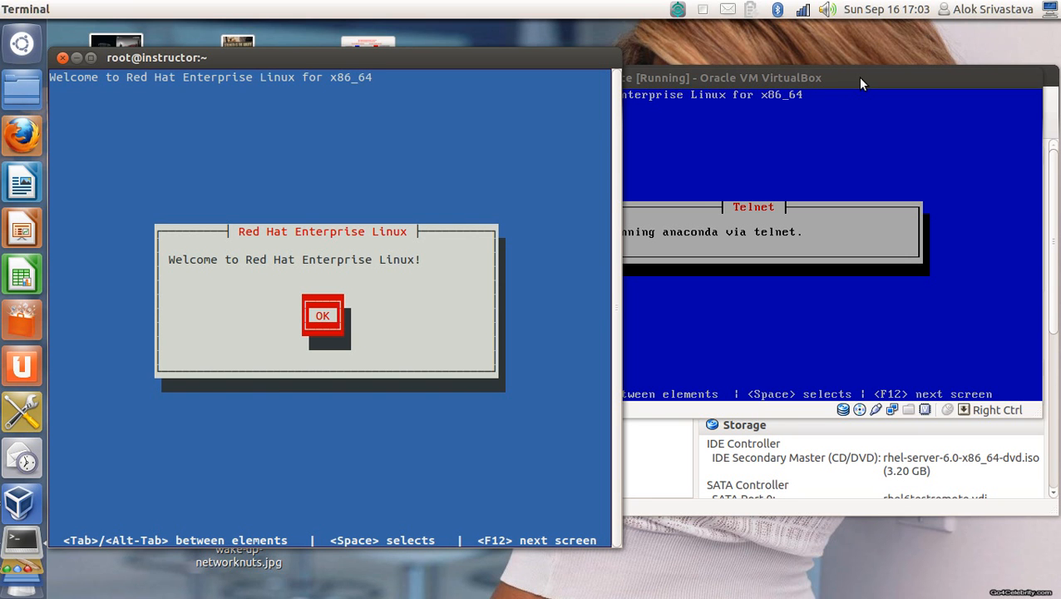
left_click(322, 316)
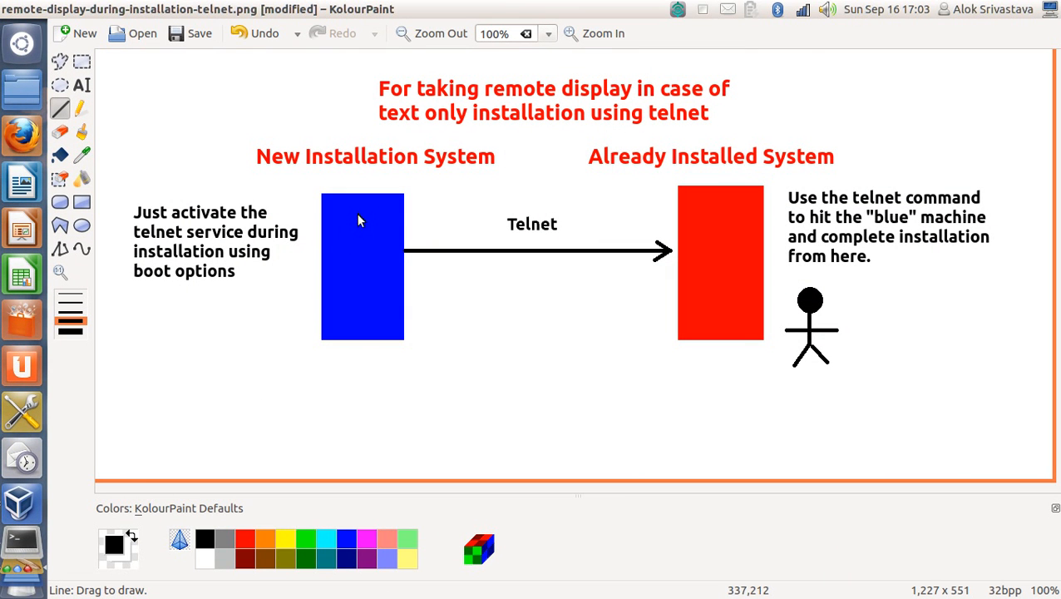
mouse_move(207, 54)
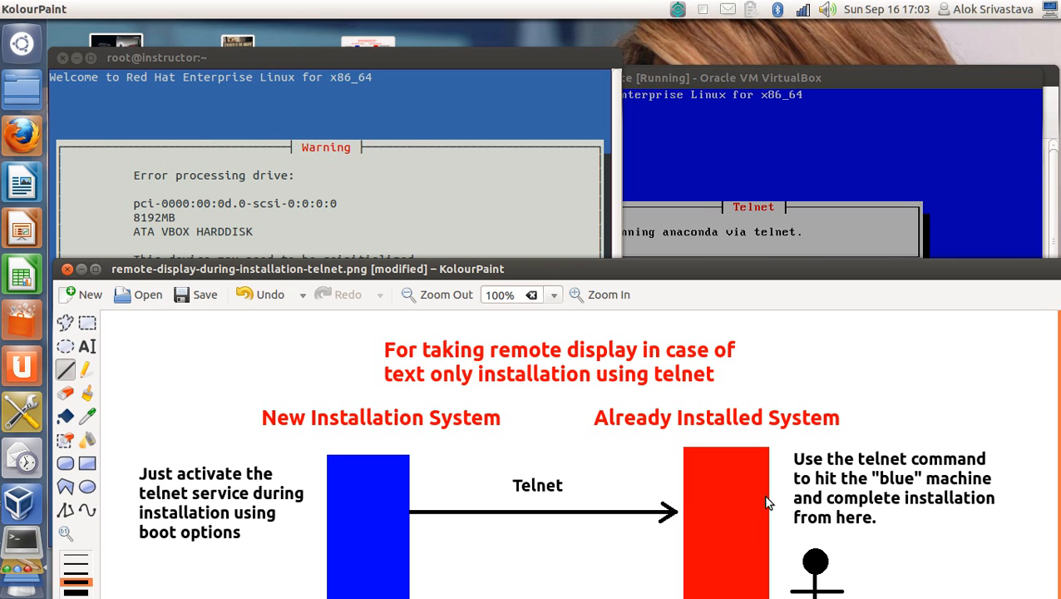
mouse_move(513, 279)
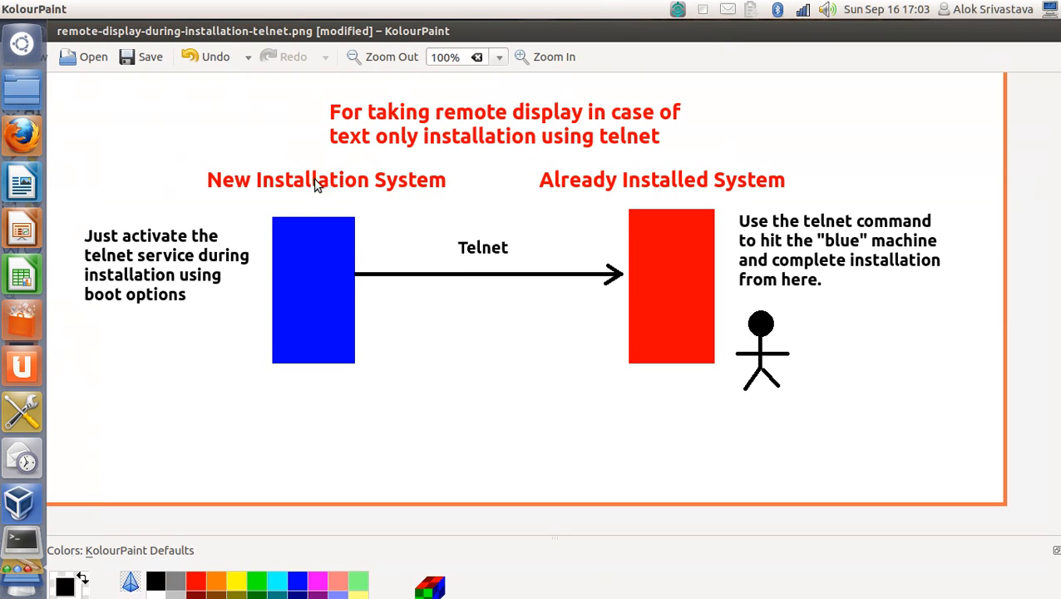
mouse_move(723, 266)
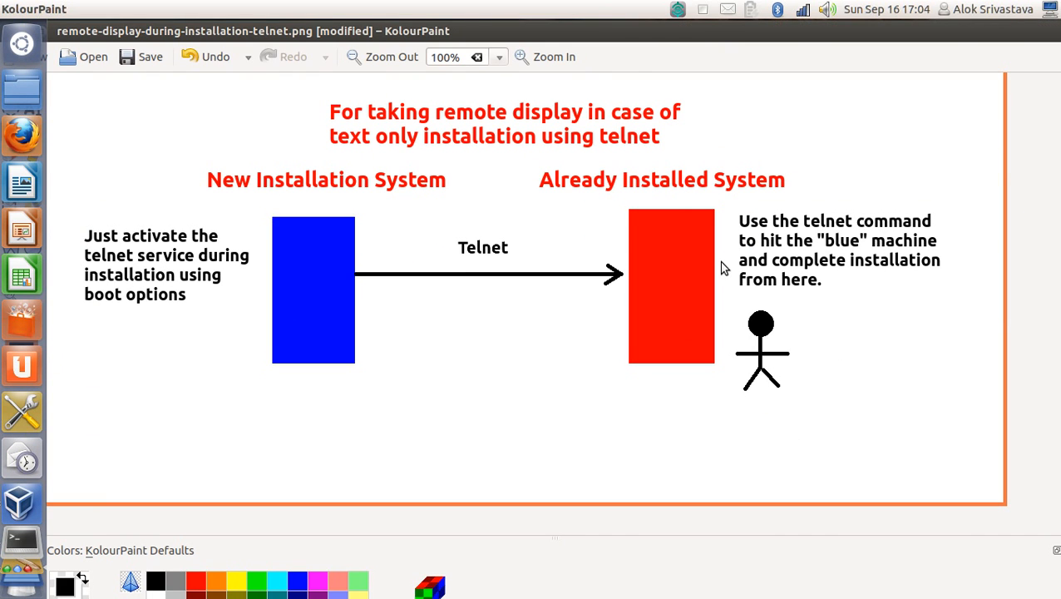
mouse_move(397, 421)
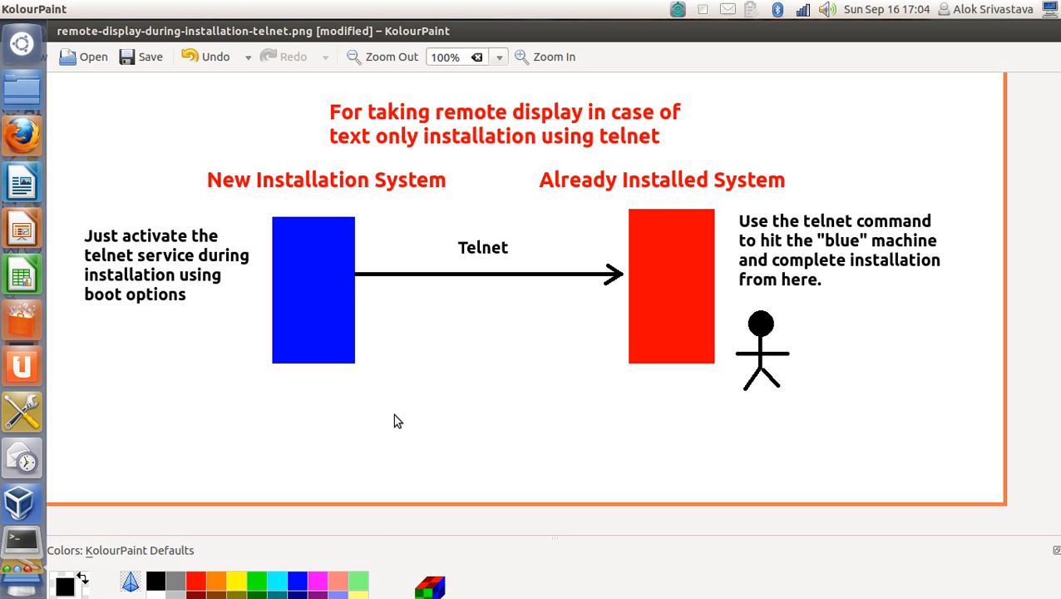
mouse_move(151, 336)
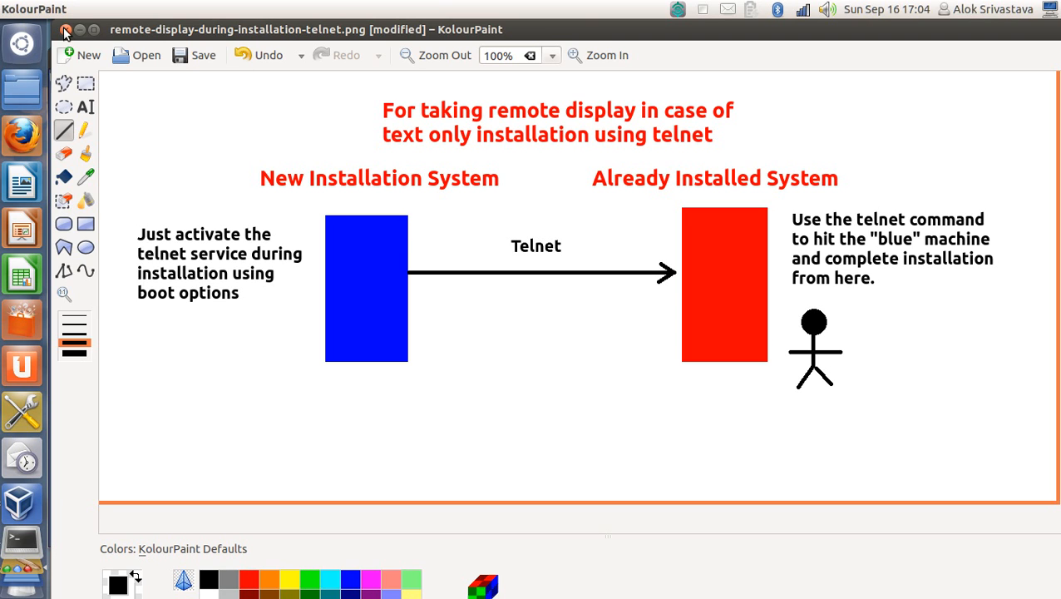
Step: Close the telnet remote-display diagram in KolourPaint, reaching its save prompt
left_click(67, 32)
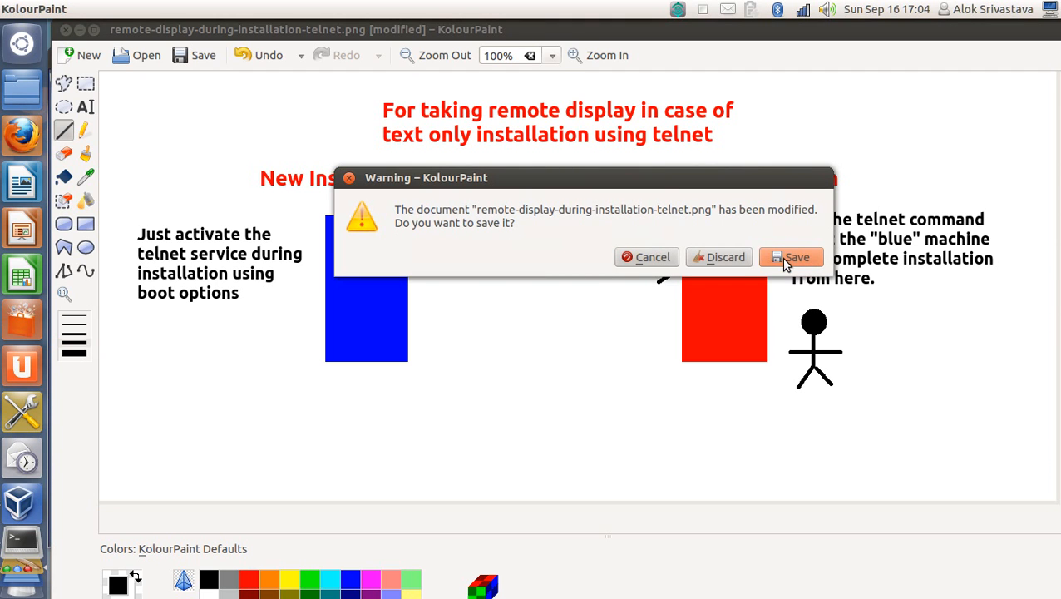
mouse_move(645, 265)
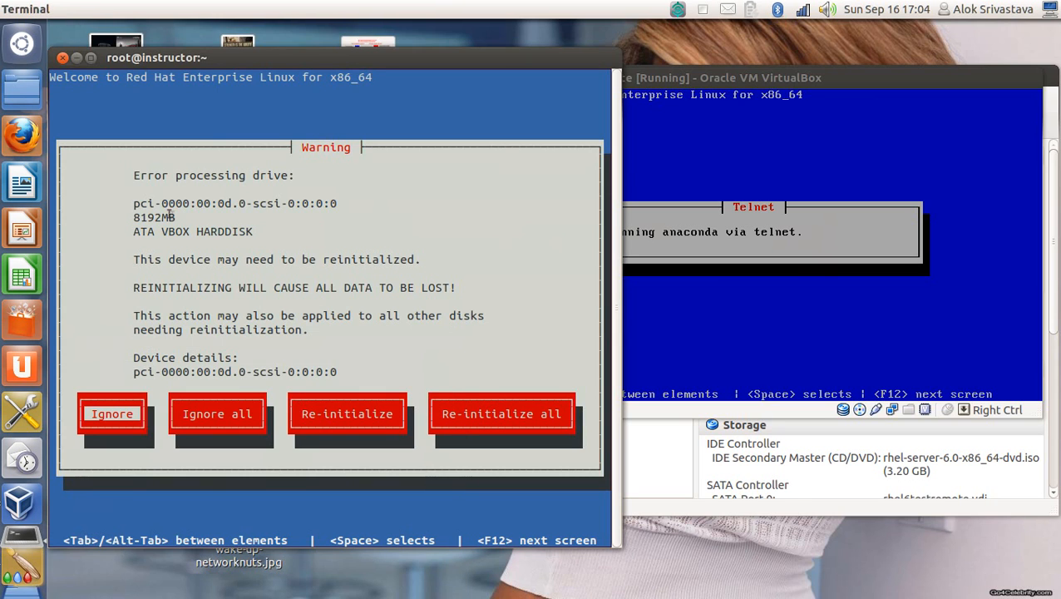
left_click_drag(157, 56, 328, 33)
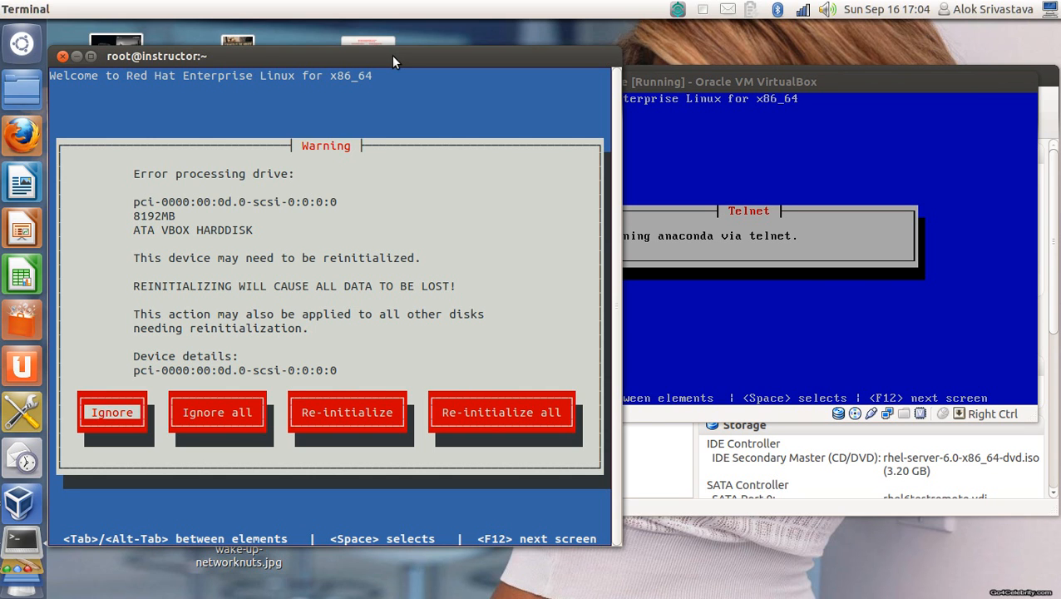
mouse_move(442, 53)
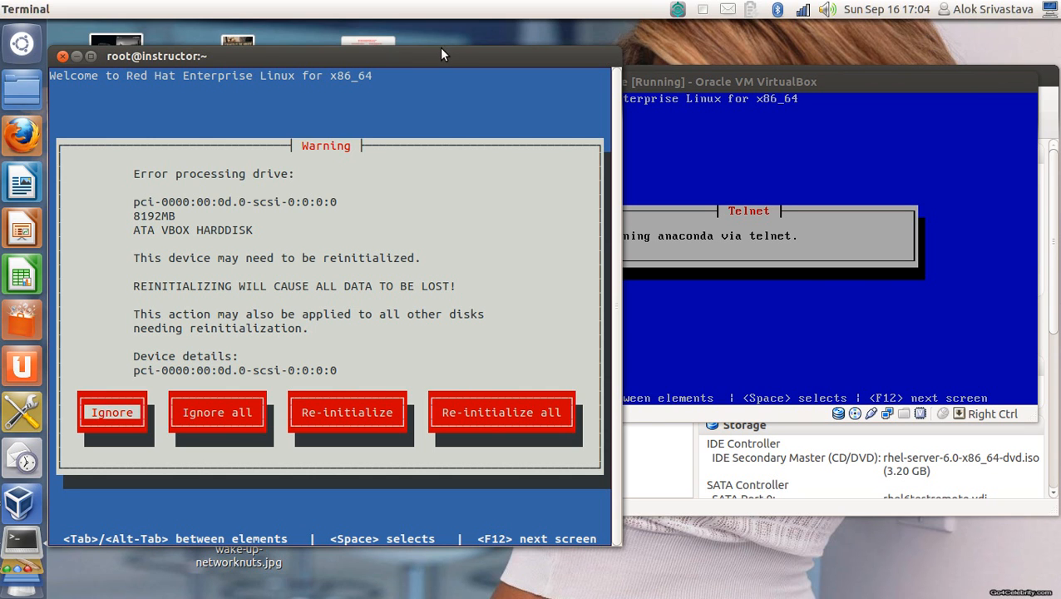